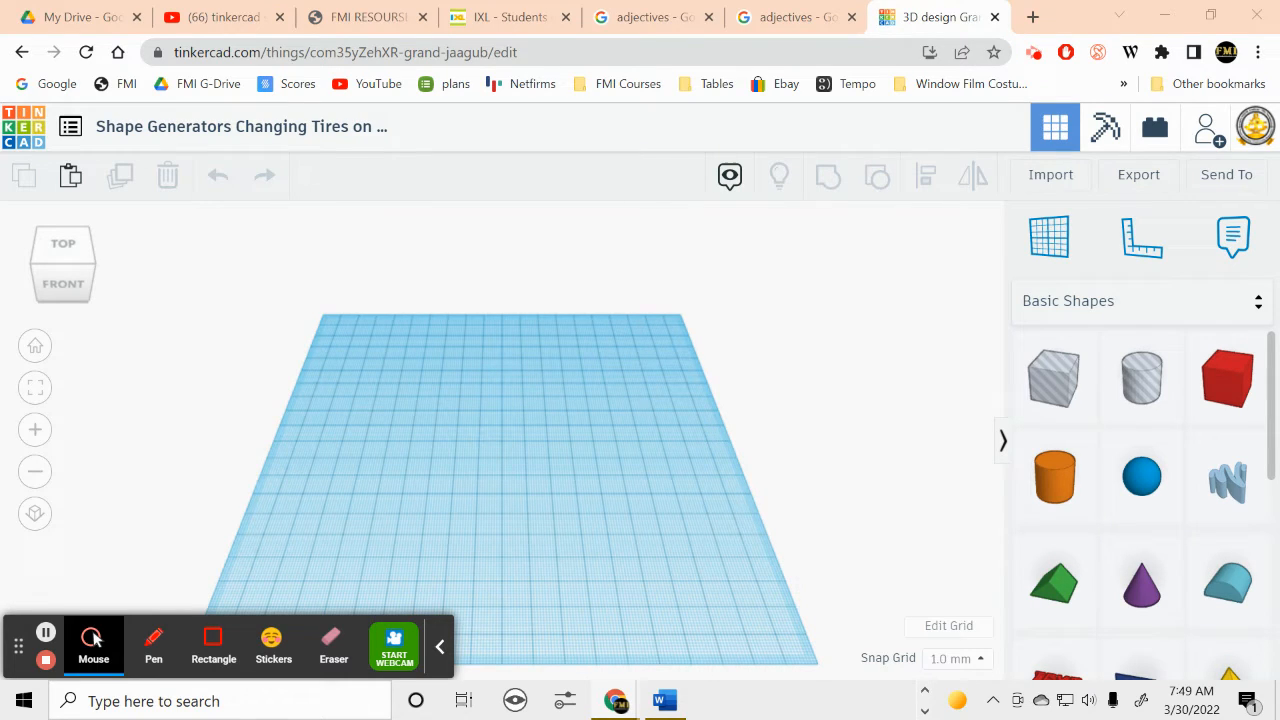
pyautogui.moveTo(585, 318)
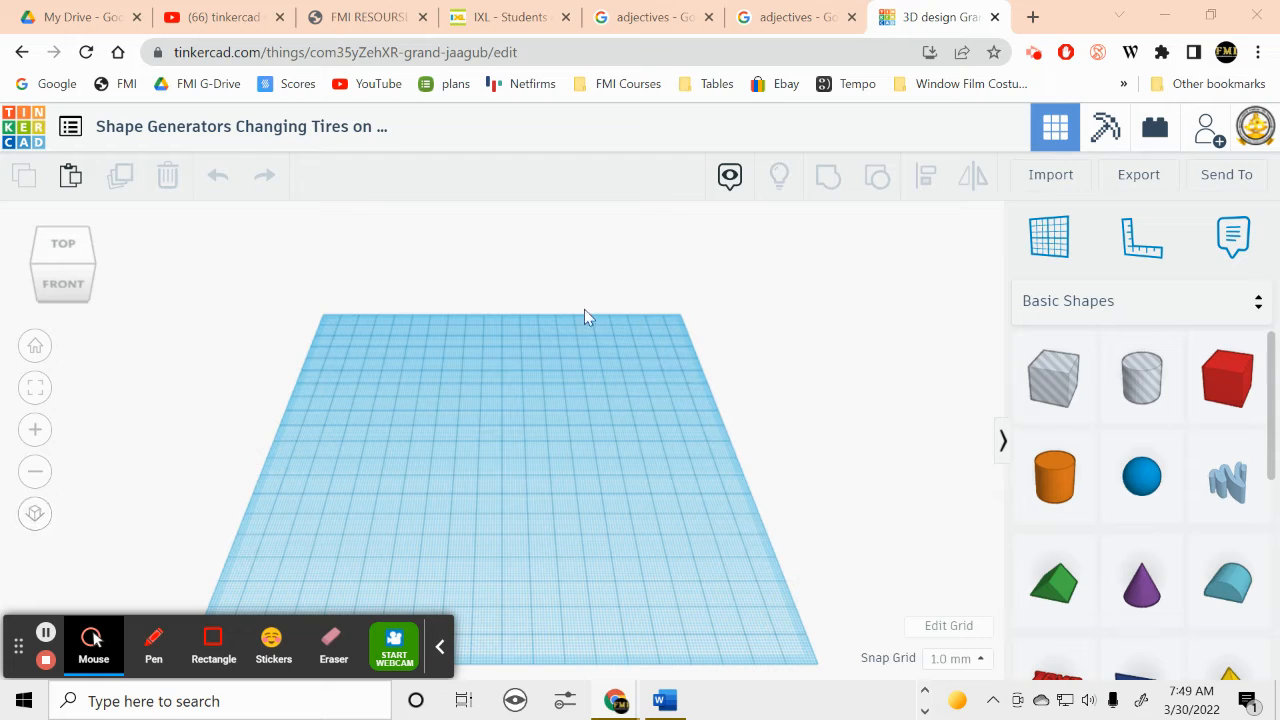
# Leave the empty Tinkercad workplane by starting a blank new browser tab.
pyautogui.click(1032, 17)
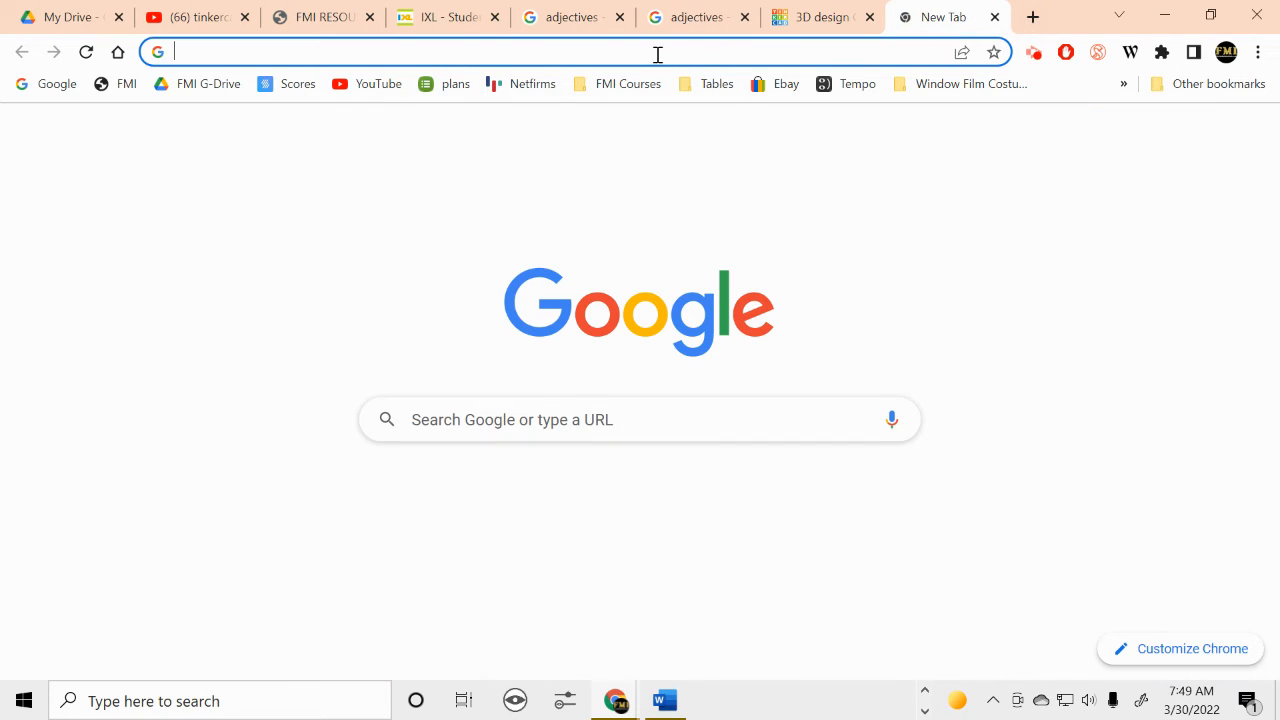
# Search Google for 'car silhouette automotive design'.
pyautogui.click(638, 419)
pyautogui.write('car')
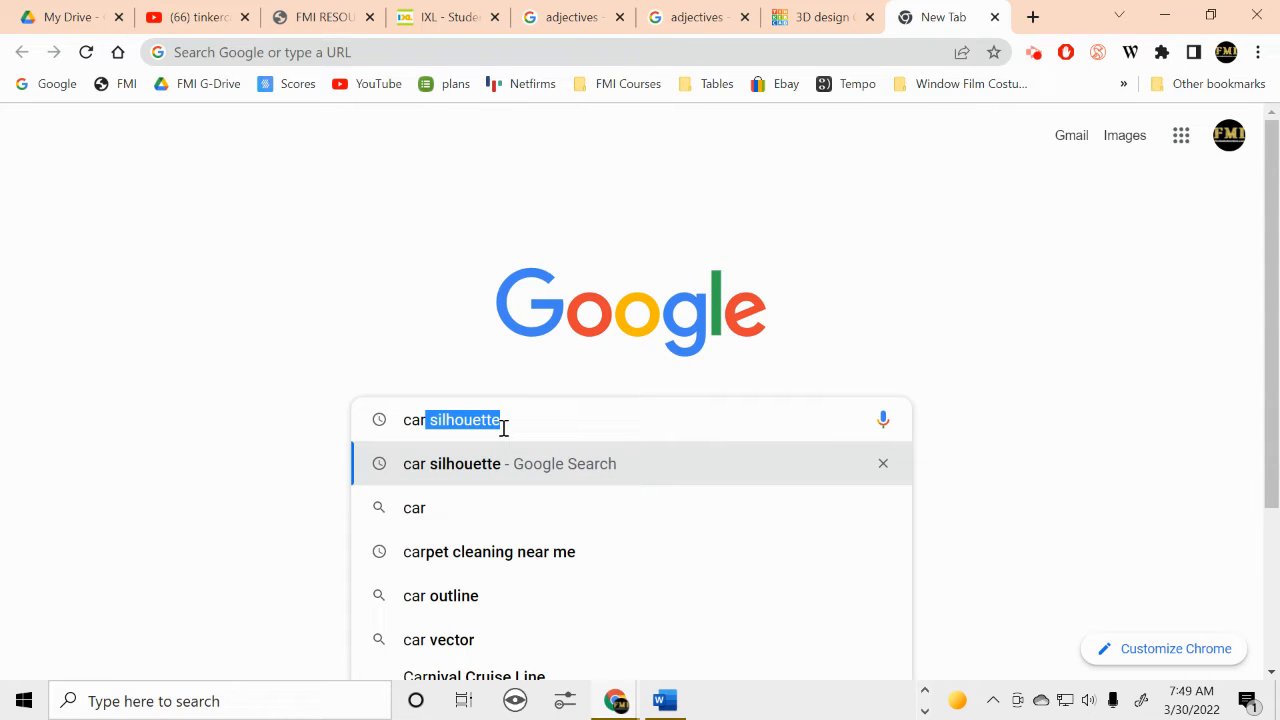
pyautogui.click(502, 419)
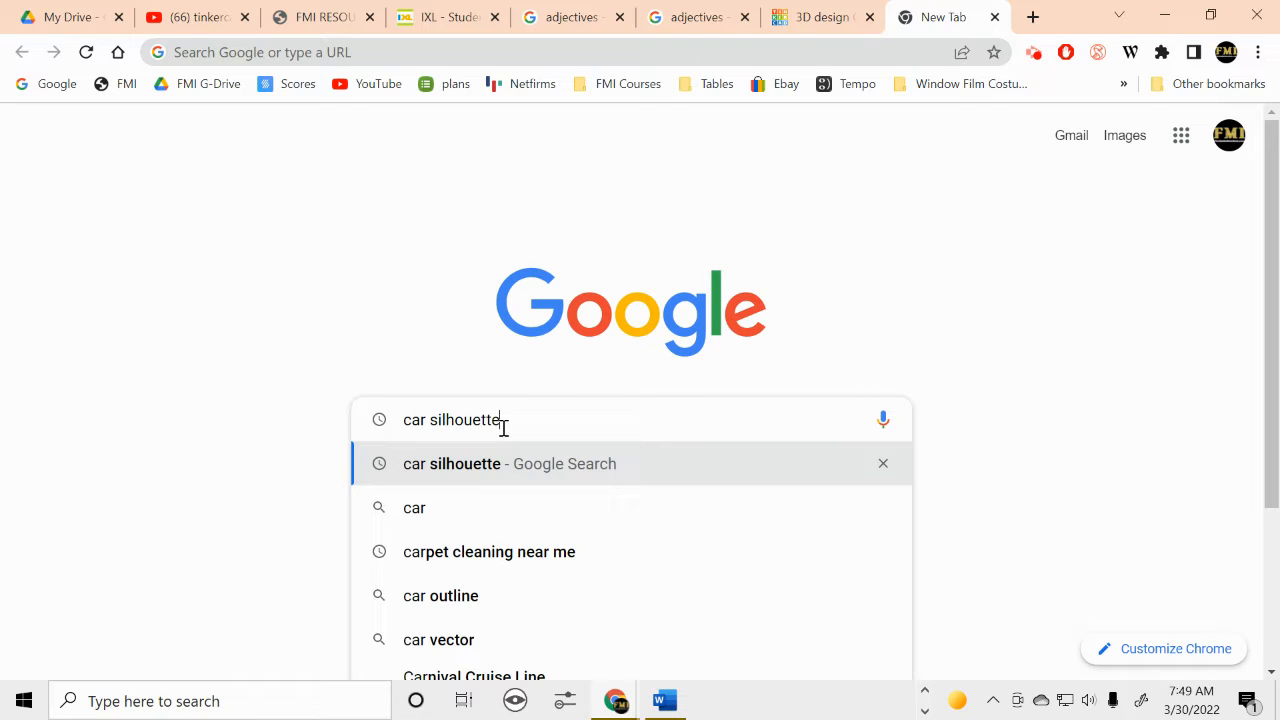
pyautogui.write('automotive')
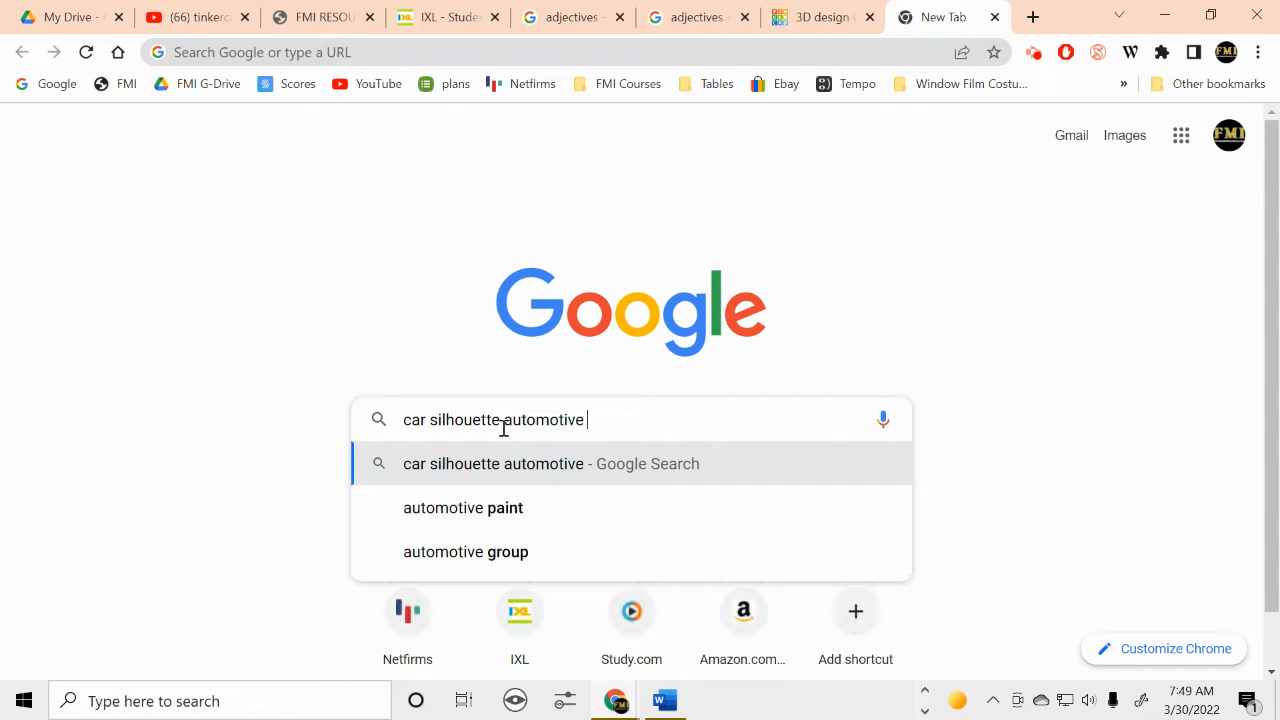
pyautogui.write('design')
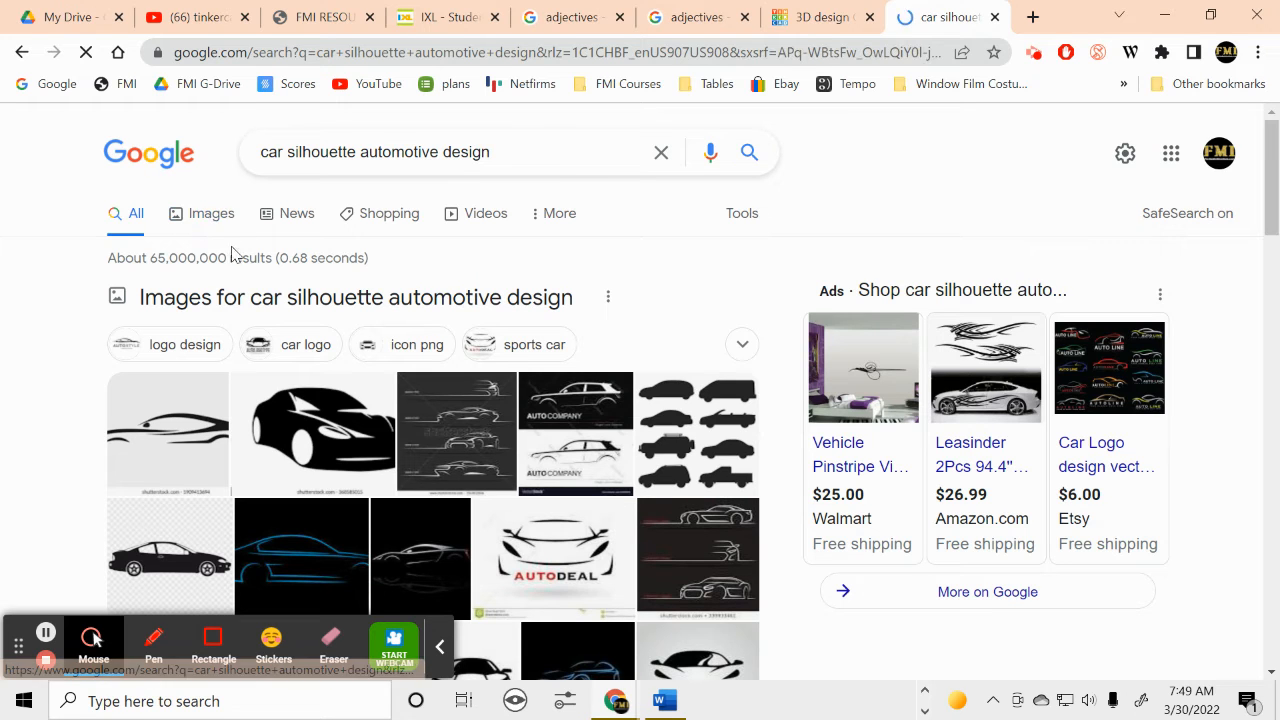
# In image results, view the black side-view sedan silhouette on its own in a new tab.
pyautogui.click(211, 213)
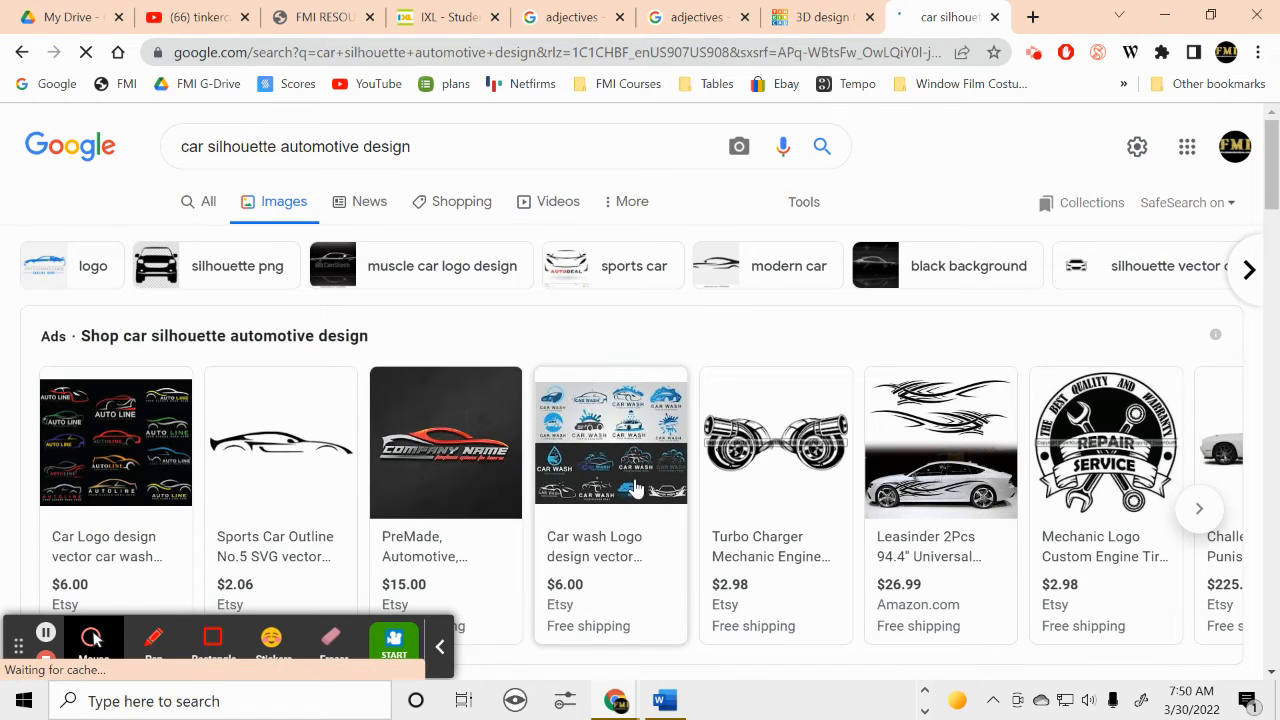
pyautogui.scroll(-3)
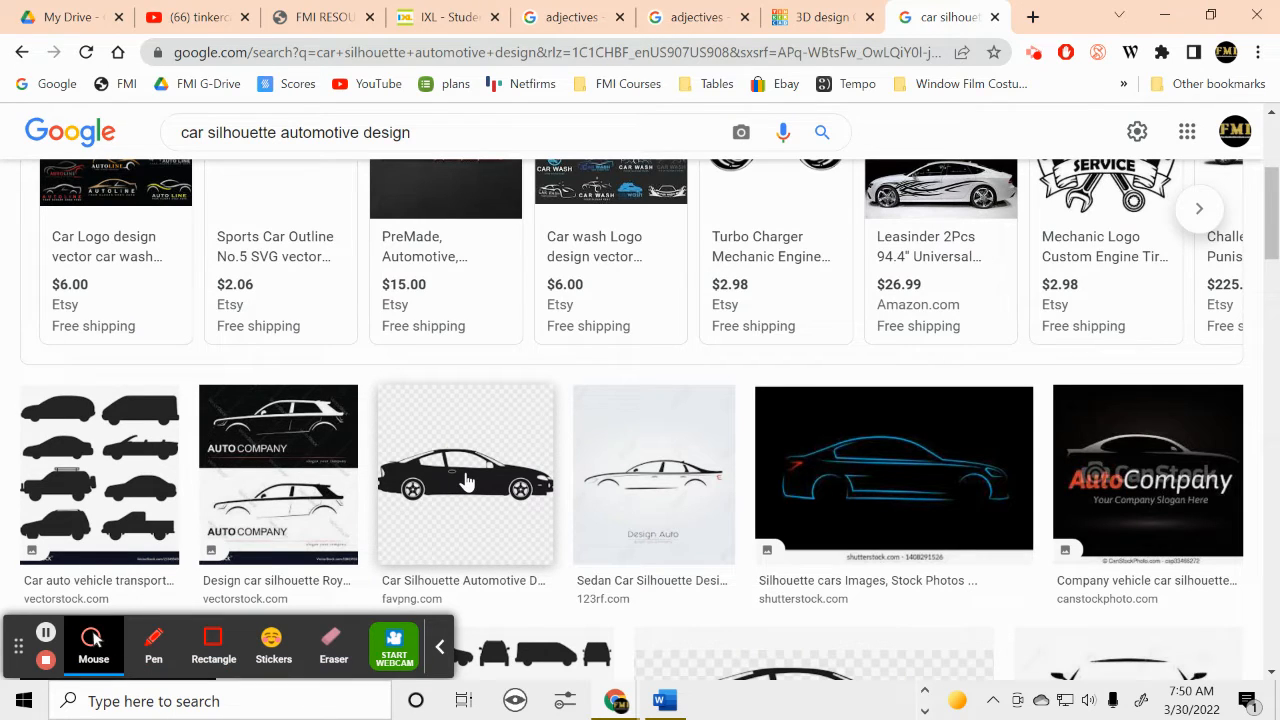
pyautogui.rightClick(465, 475)
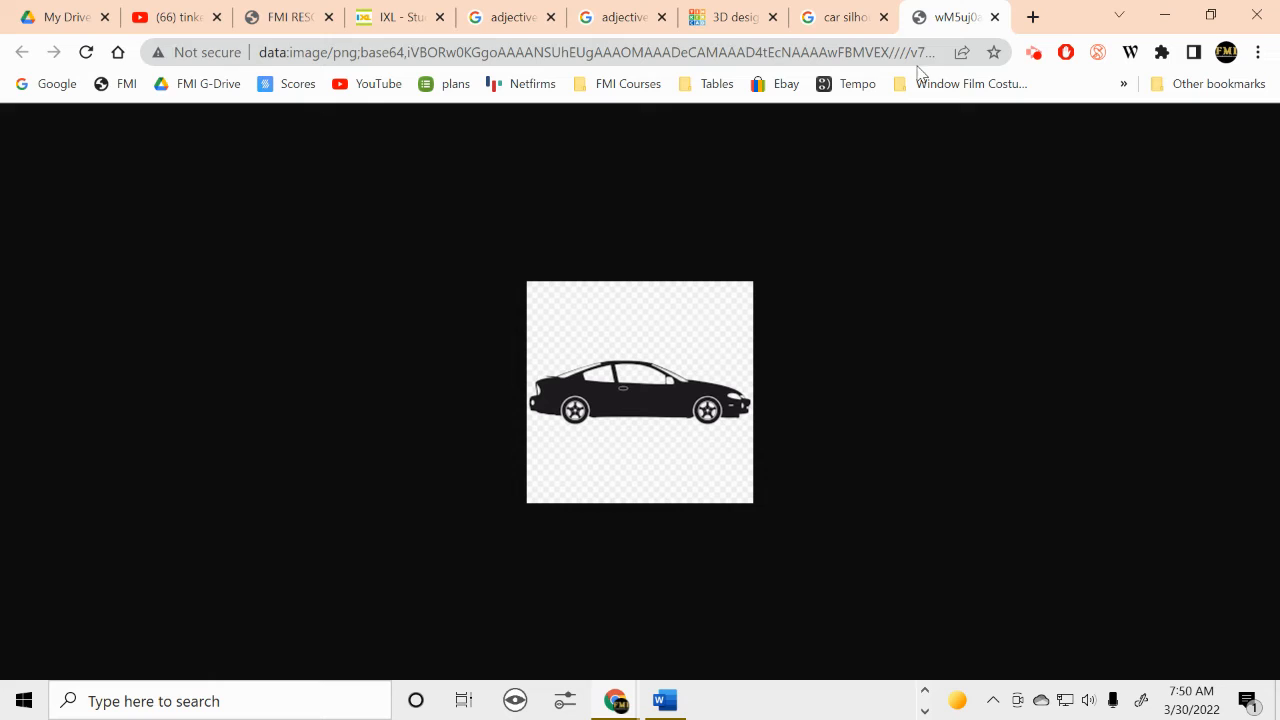
# Save the car image as Car 1.png in the SVG for Tinkercad folder and close the image tab.
pyautogui.rightClick(640, 410)
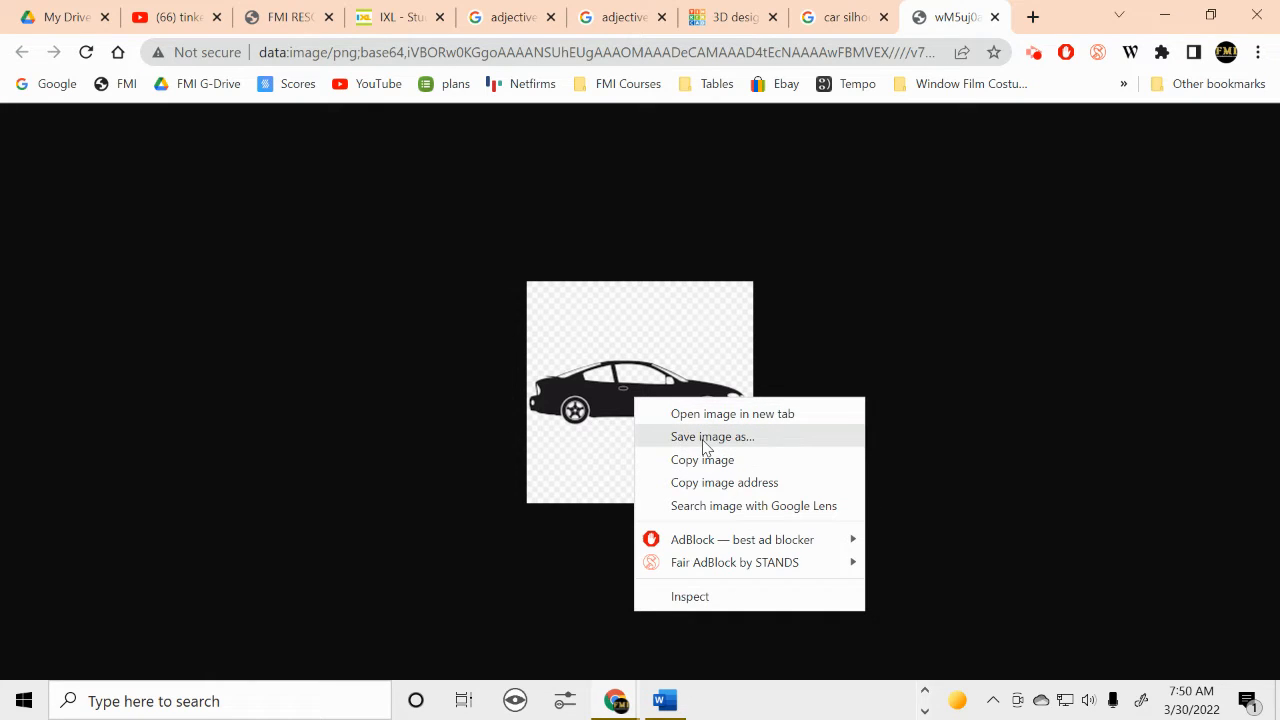
pyautogui.click(712, 436)
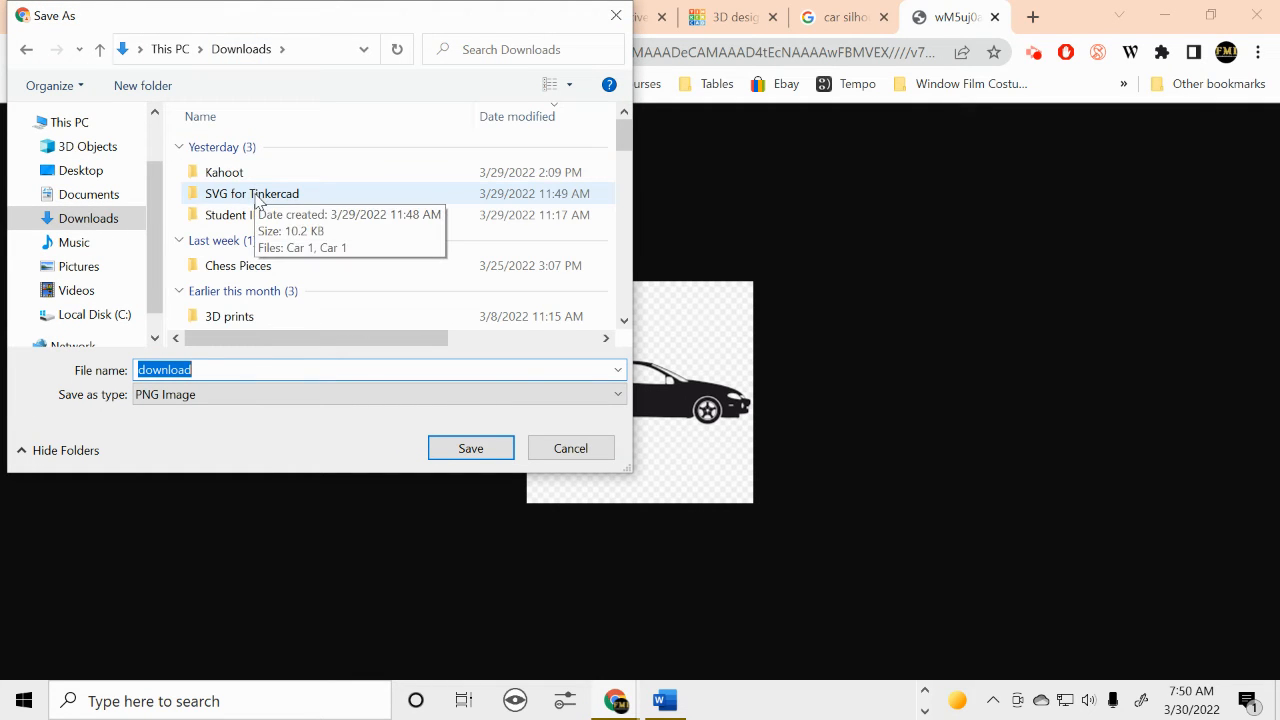
pyautogui.doubleClick(252, 193)
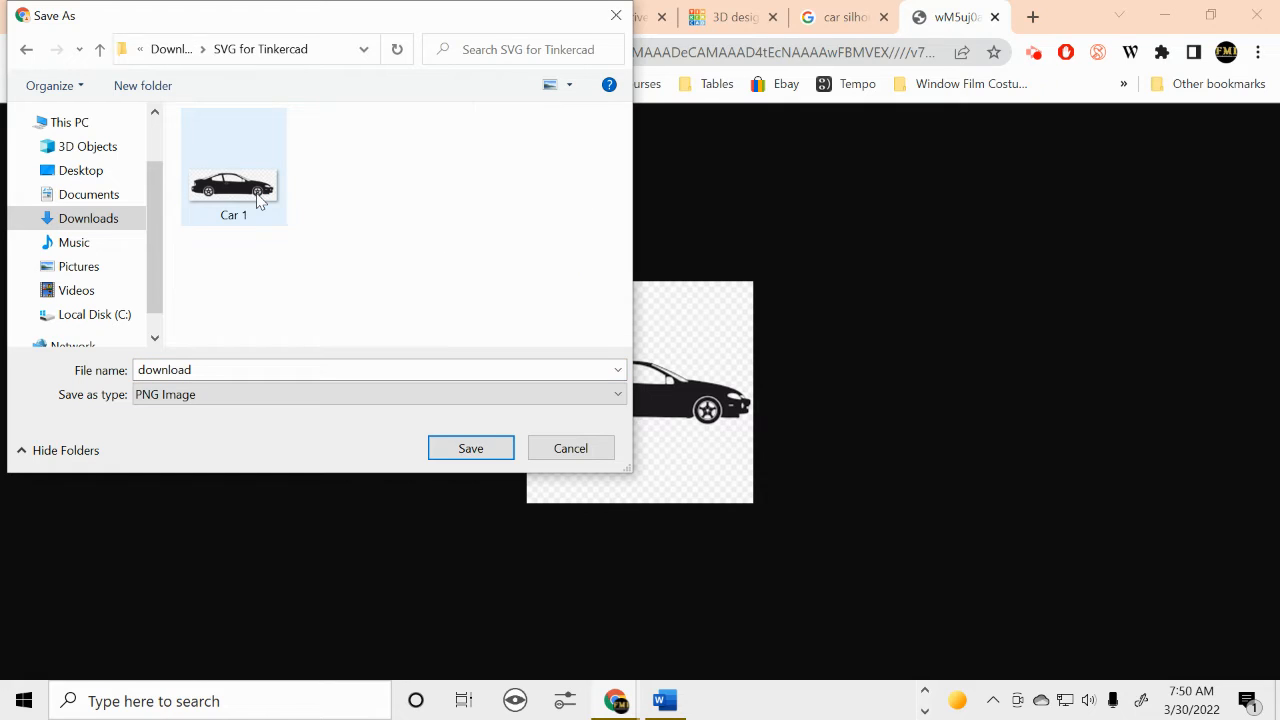
pyautogui.click(233, 180)
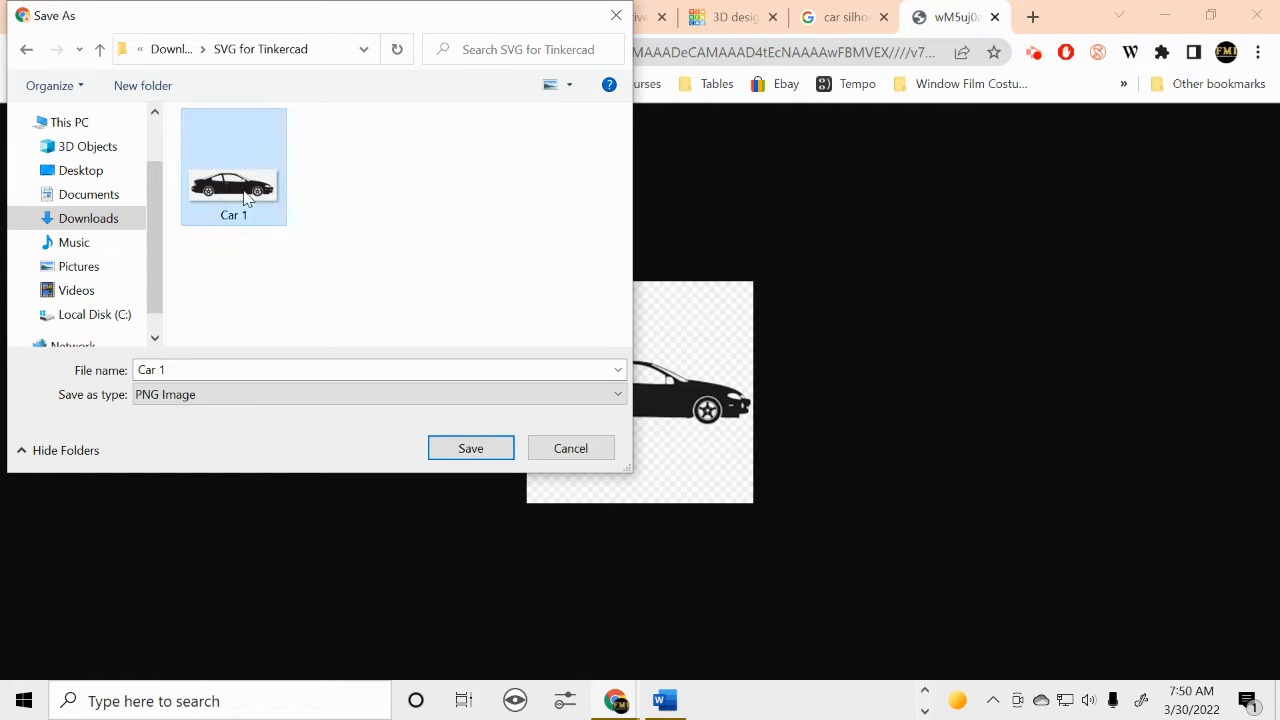
pyautogui.click(470, 448)
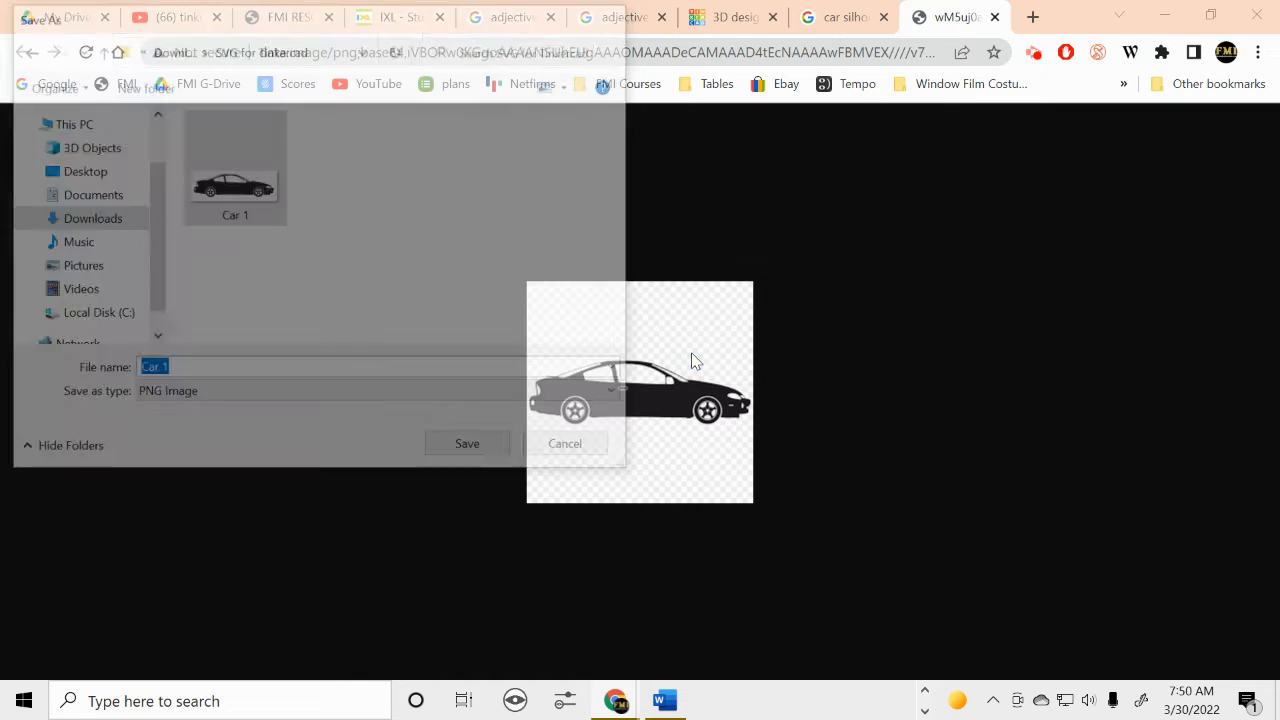
pyautogui.click(467, 443)
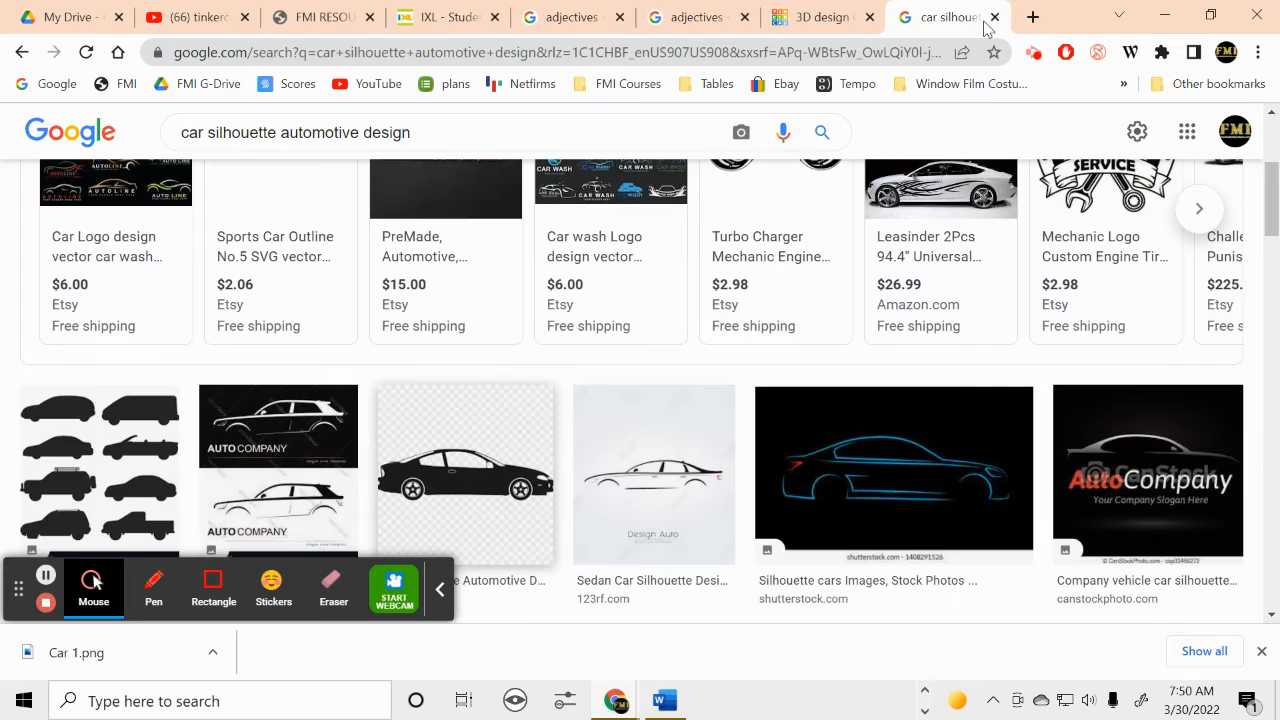
# Close the Google results and bring up the FMI STEM Academy Student Resources page.
pyautogui.click(935, 17)
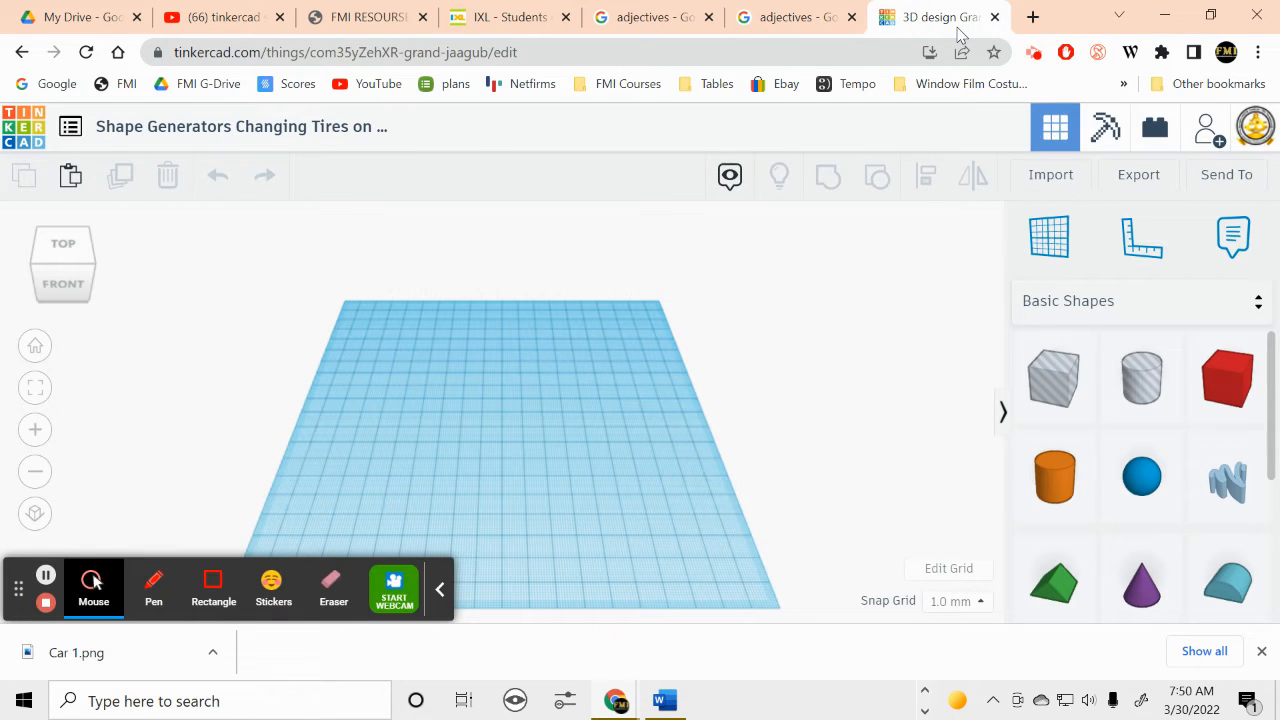
pyautogui.moveTo(856, 83)
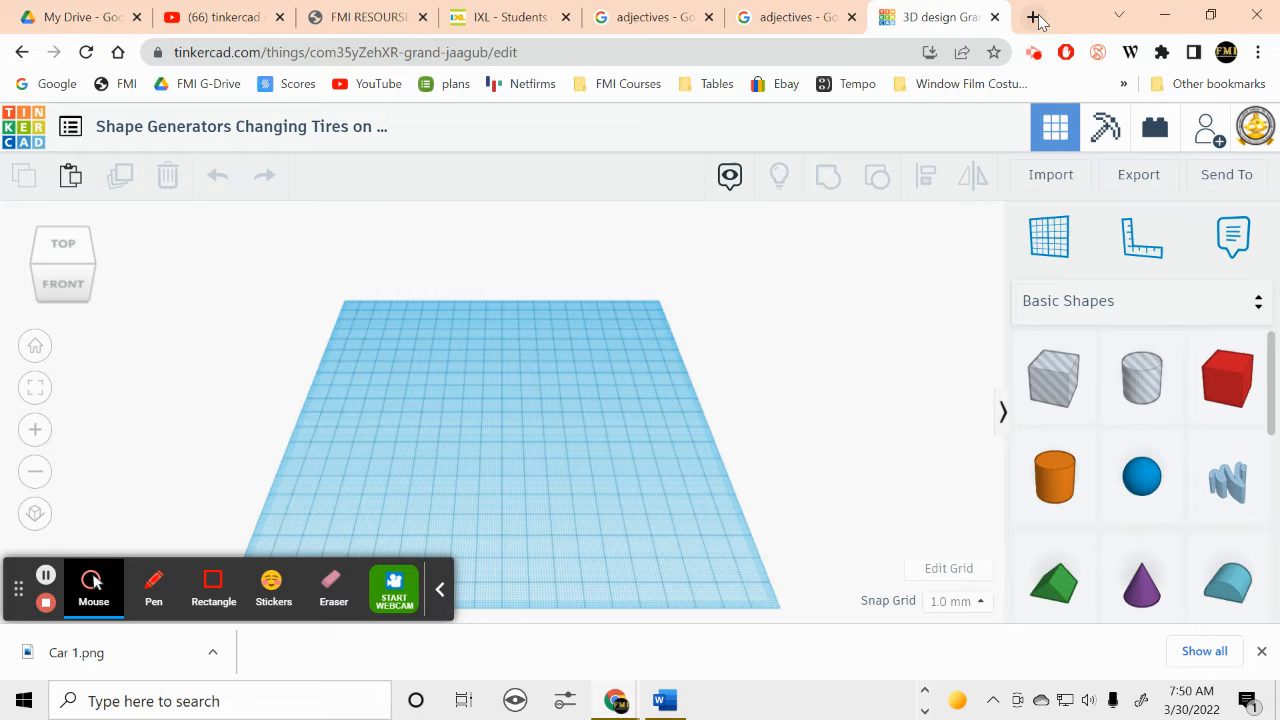
pyautogui.moveTo(1033, 30)
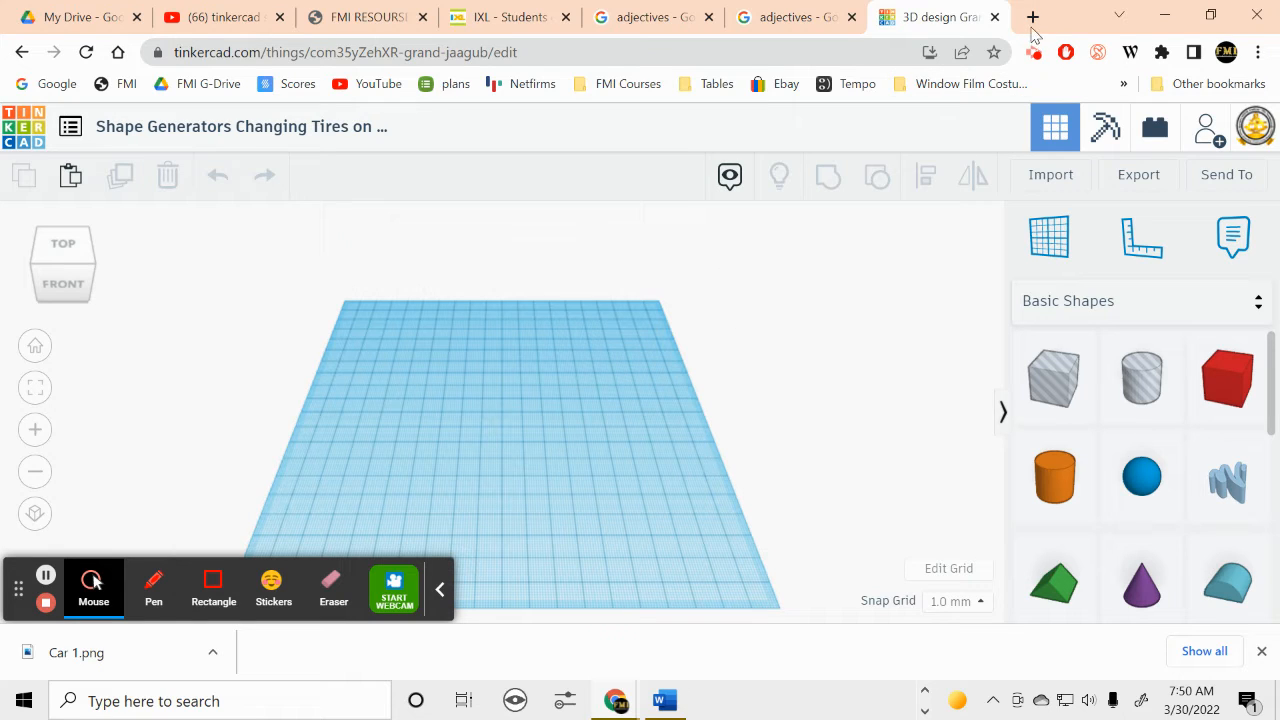
pyautogui.moveTo(1033, 18)
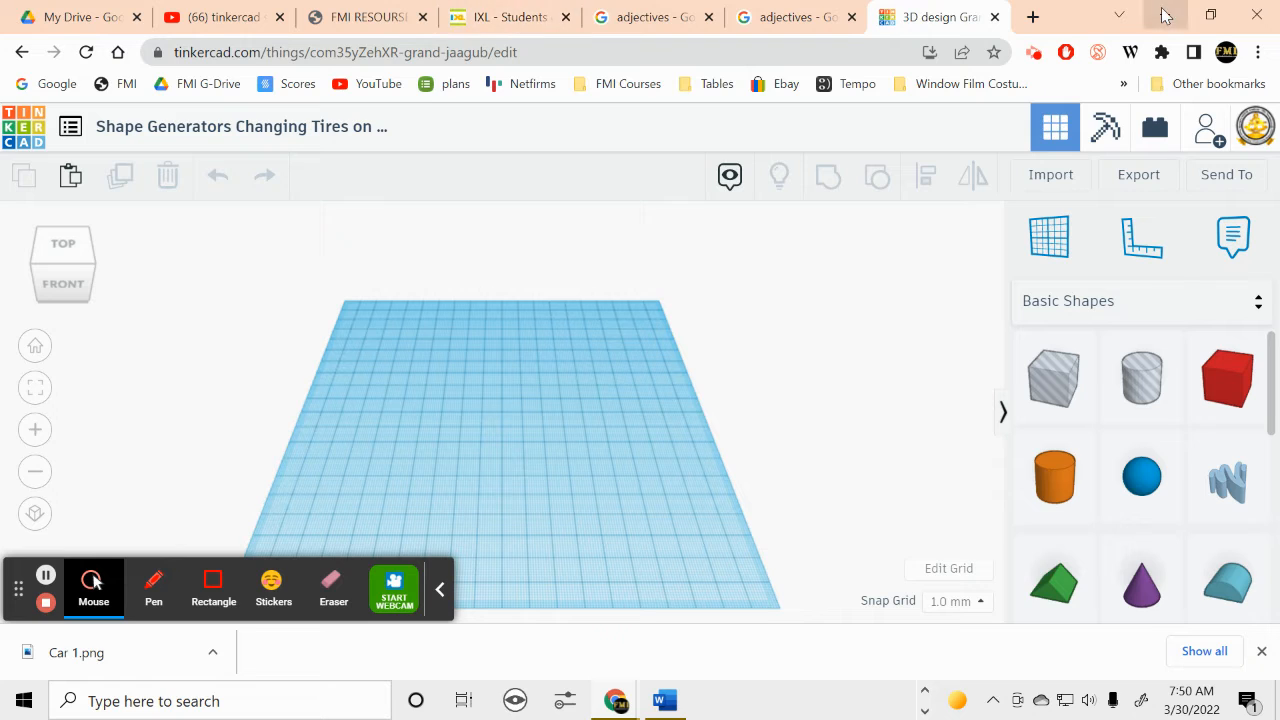
pyautogui.click(1032, 17)
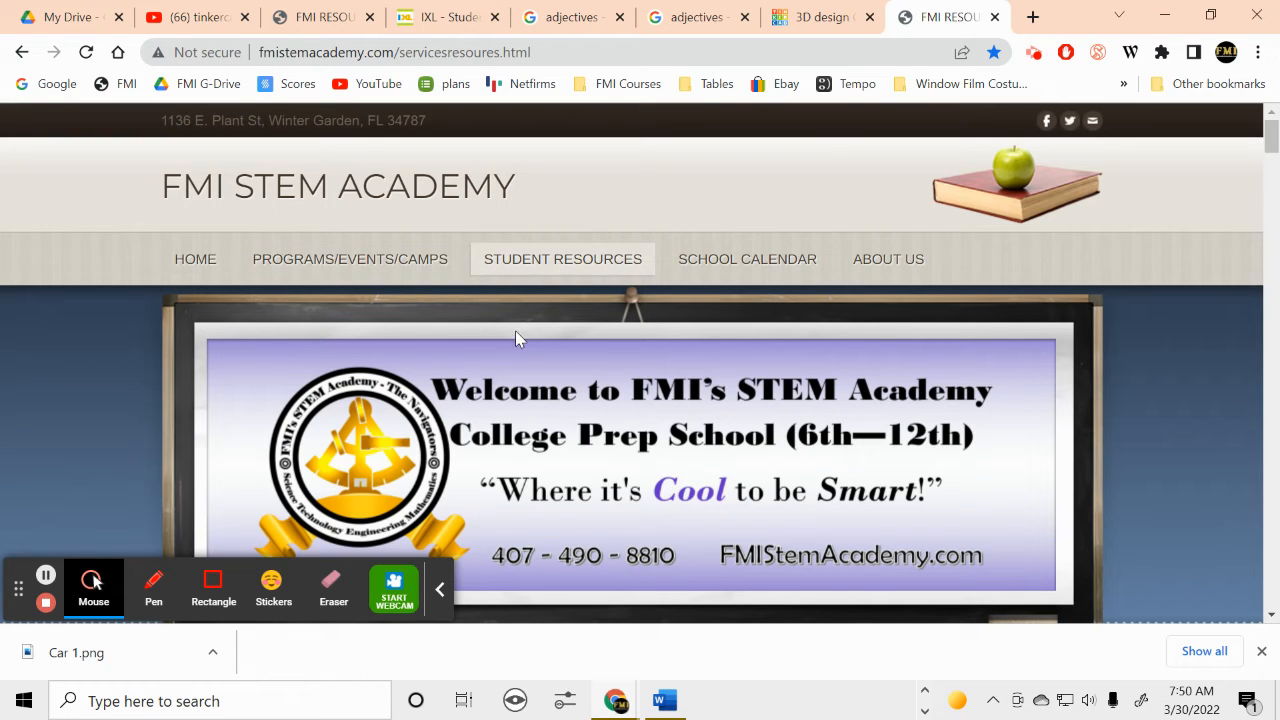
# Scroll the Student Resources page down to the img2go Convert To SVG link.
pyautogui.scroll(-3)
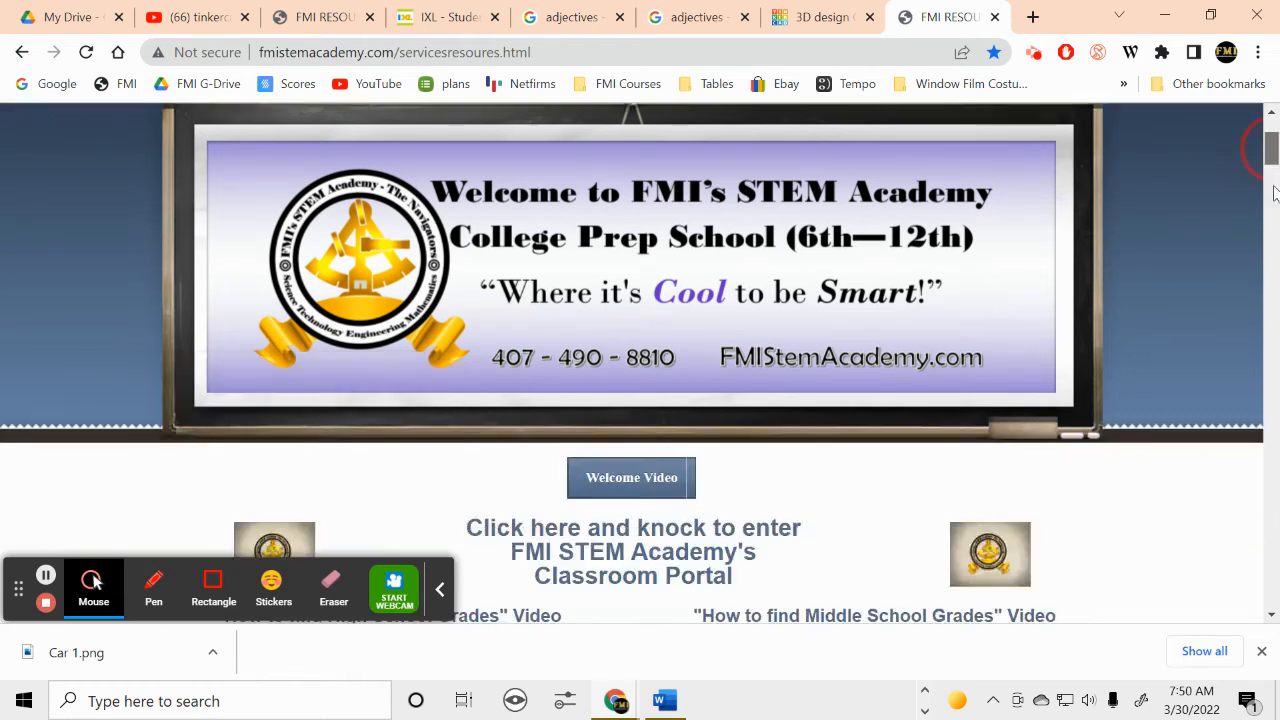
pyautogui.scroll(-3)
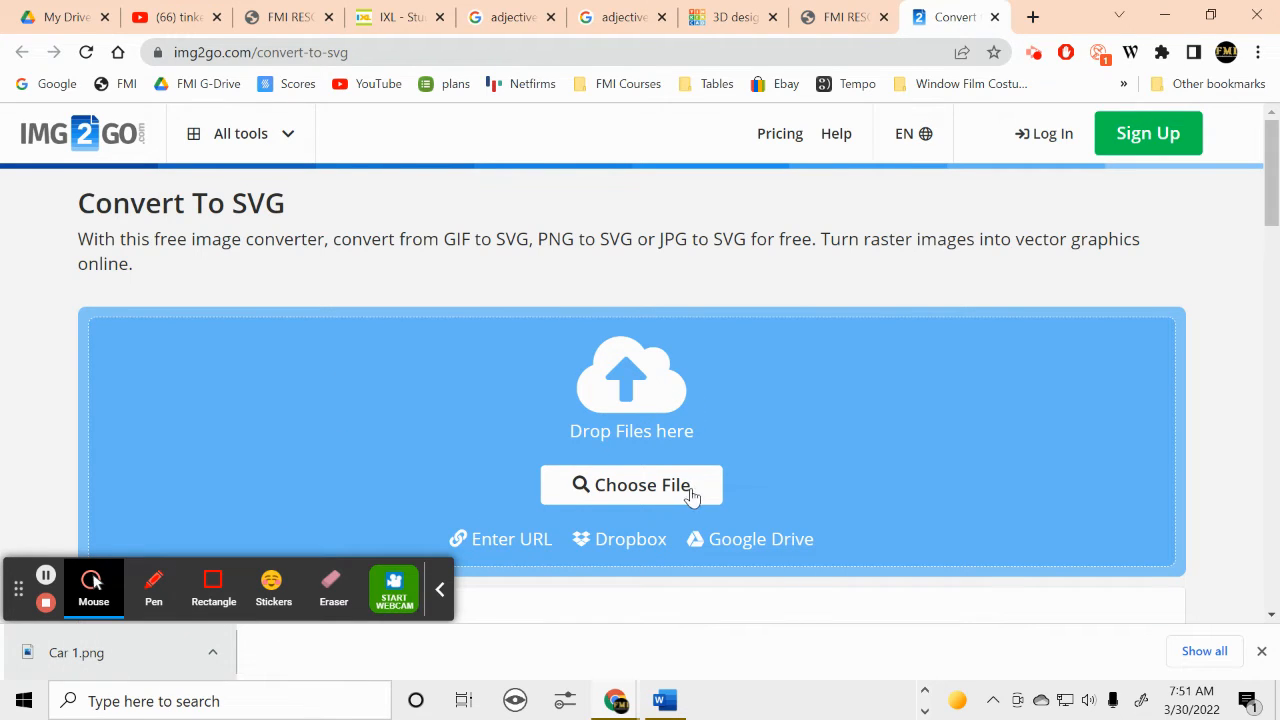
# Upload Car 1.png to img2go and start converting it to Car 1.svg.
pyautogui.click(631, 485)
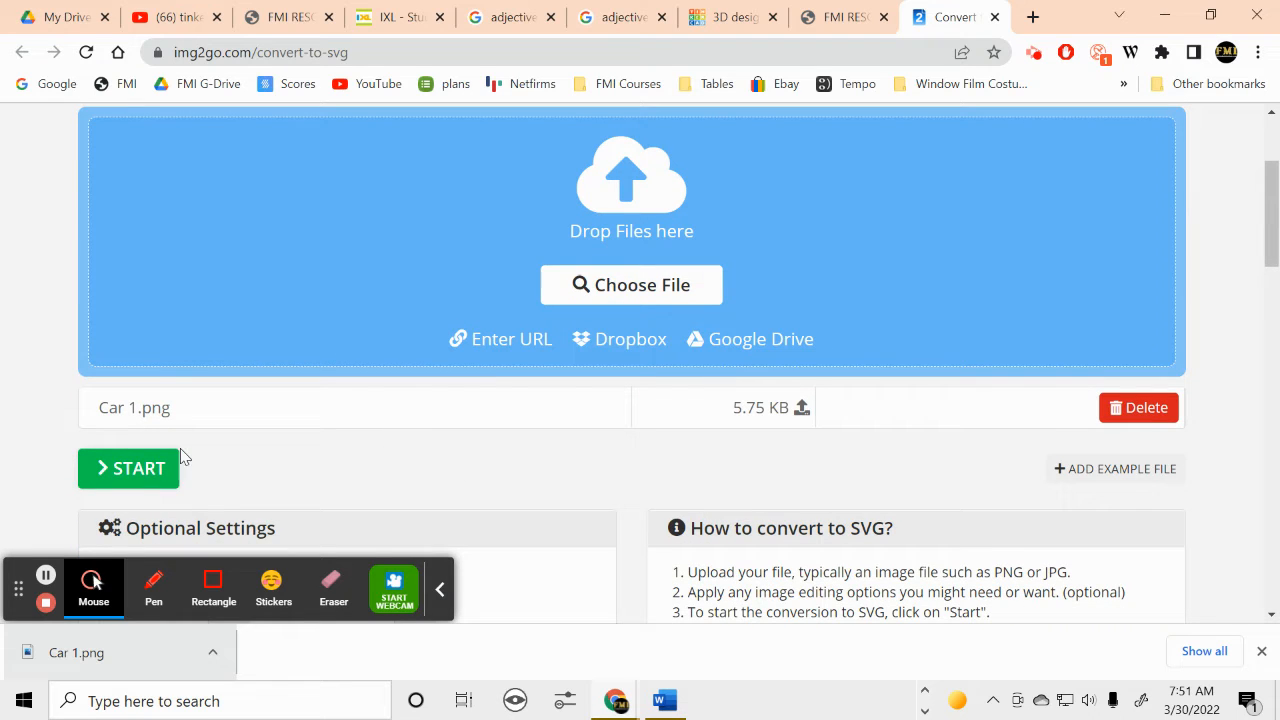
pyautogui.click(131, 468)
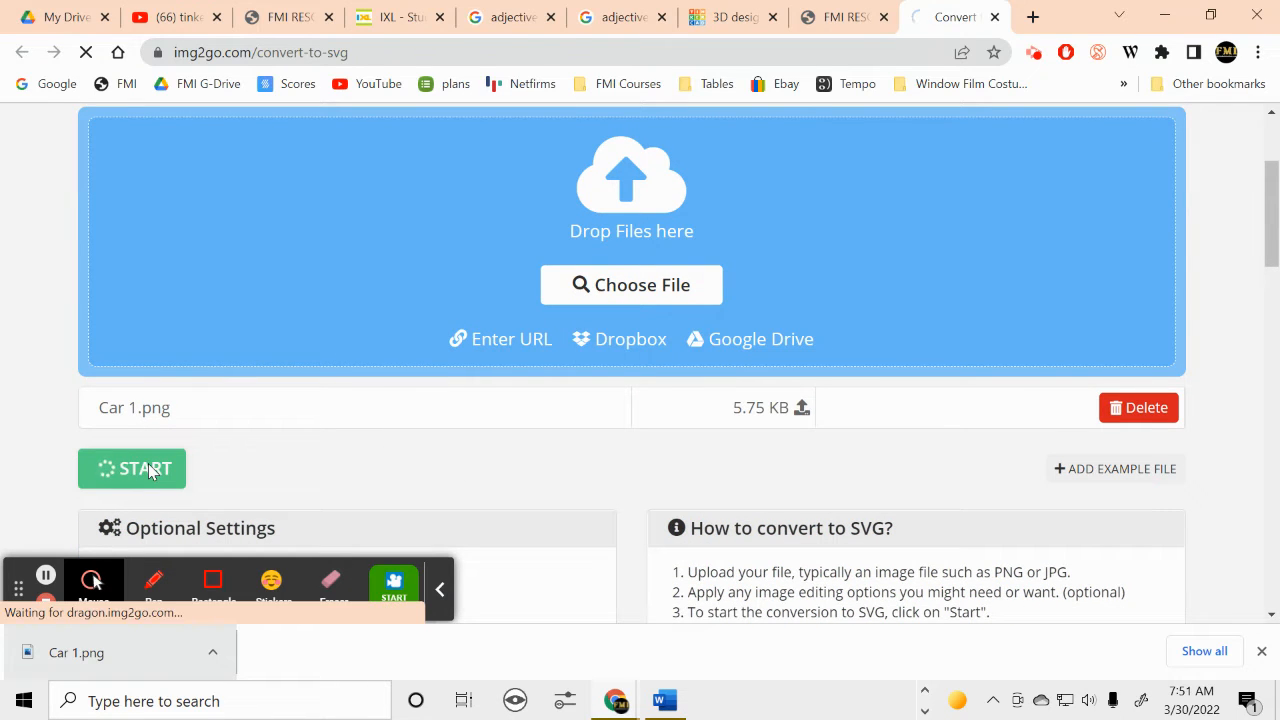
pyautogui.click(131, 468)
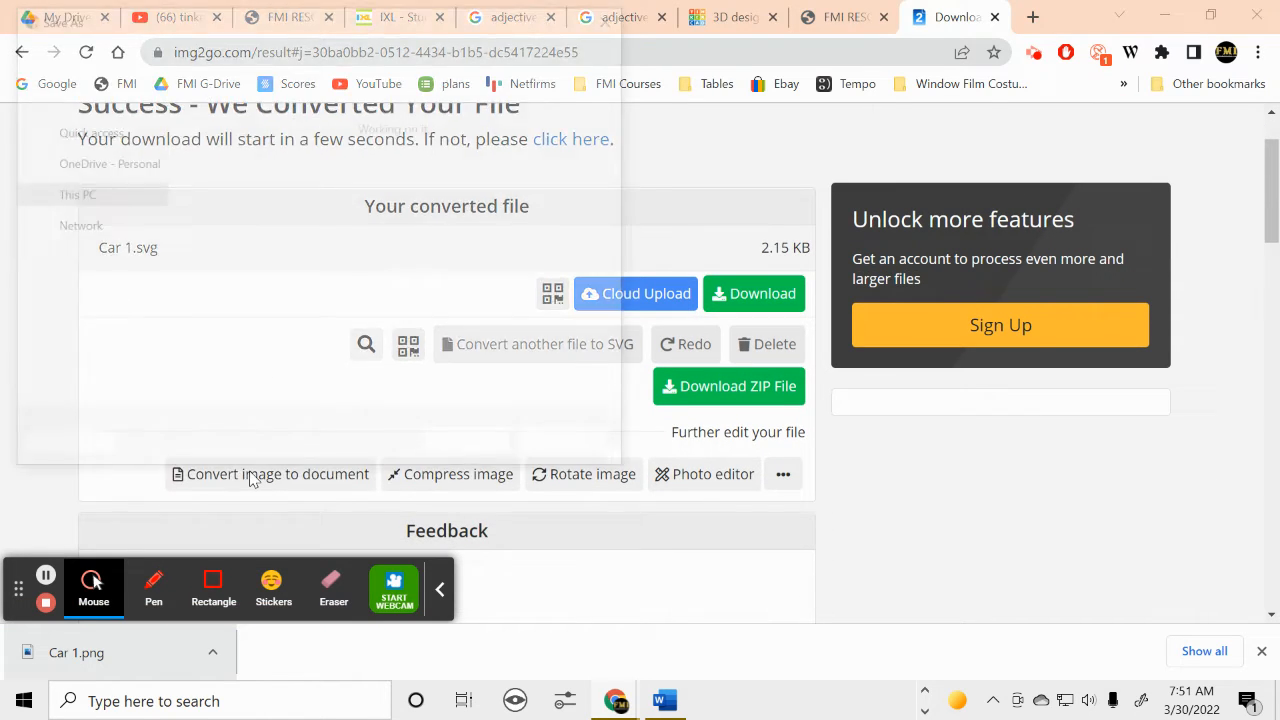
# Save Car 1.svg into the SVG for Tinkercad folder, replacing the existing copy.
pyautogui.click(754, 293)
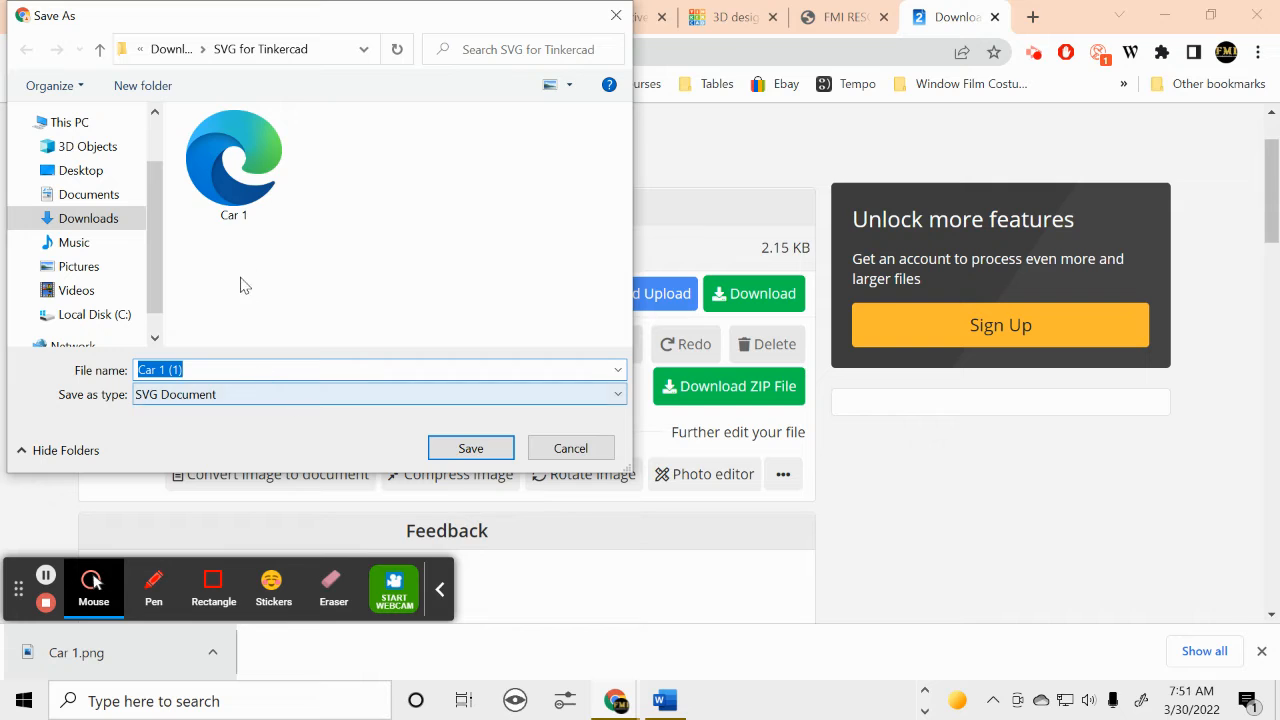
pyautogui.click(233, 165)
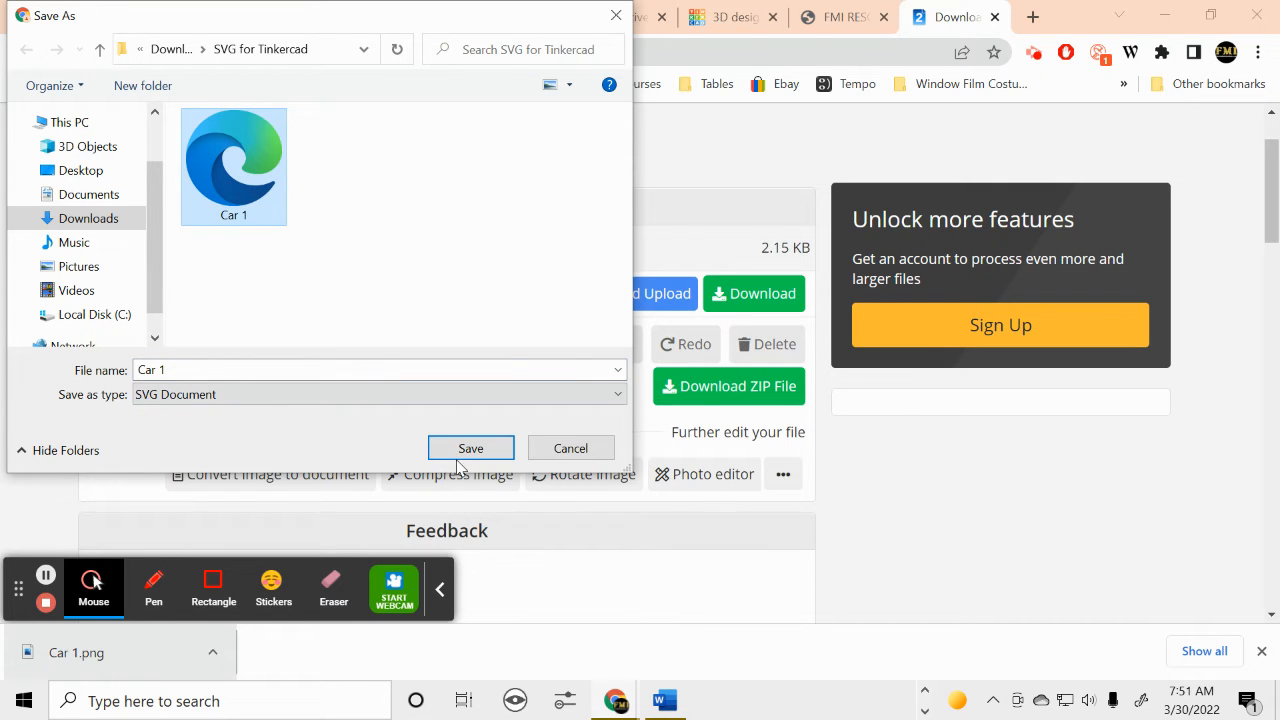
pyautogui.click(470, 448)
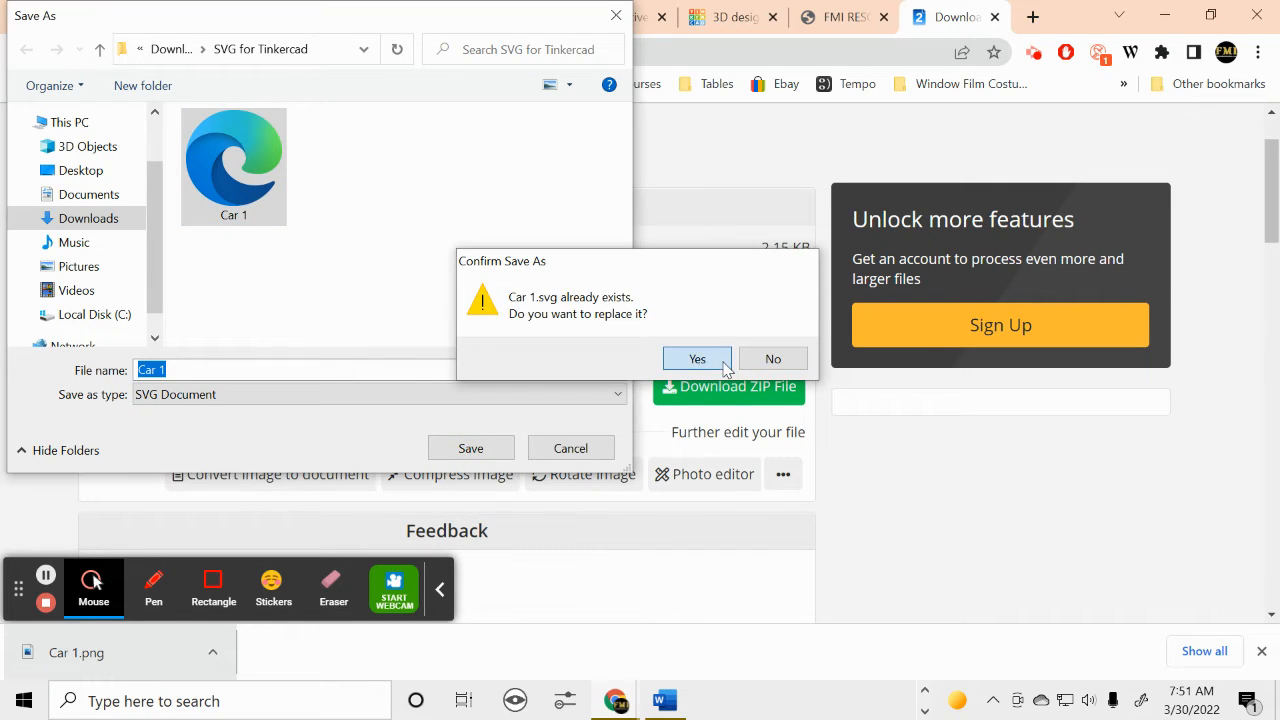
pyautogui.click(697, 358)
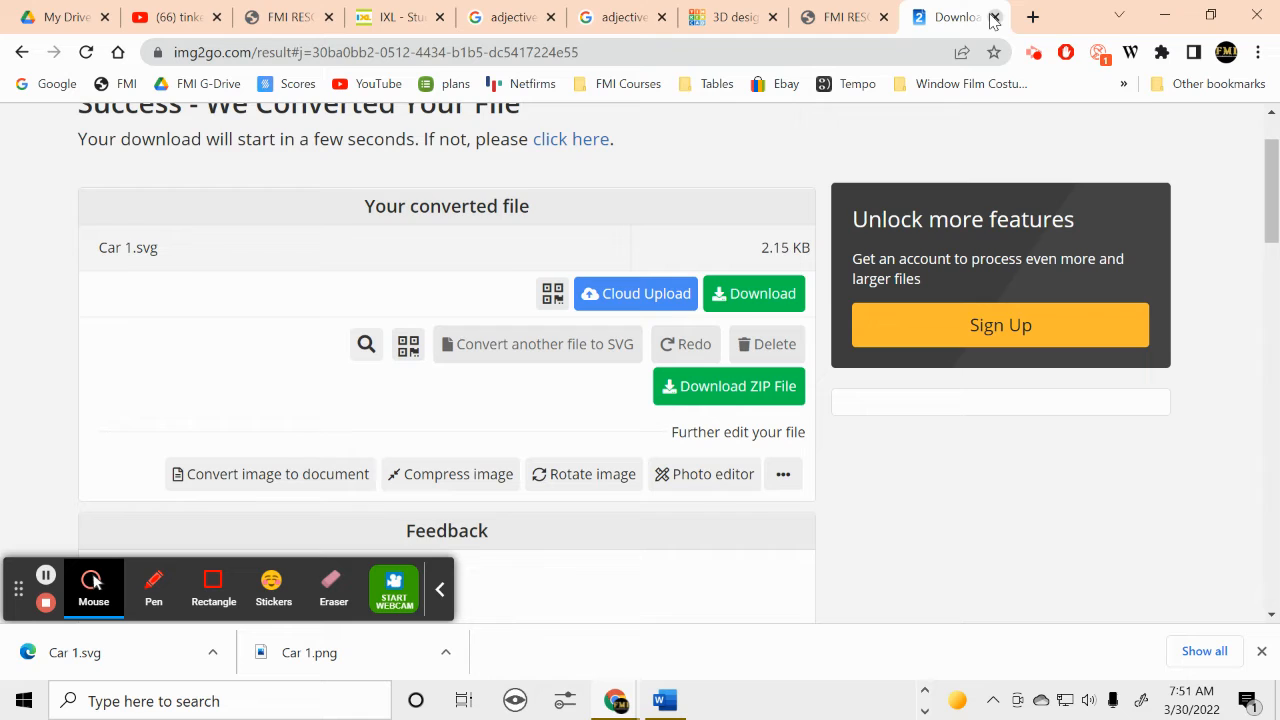
# Close the img2go download page and start an import in the Tinkercad design.
pyautogui.click(940, 17)
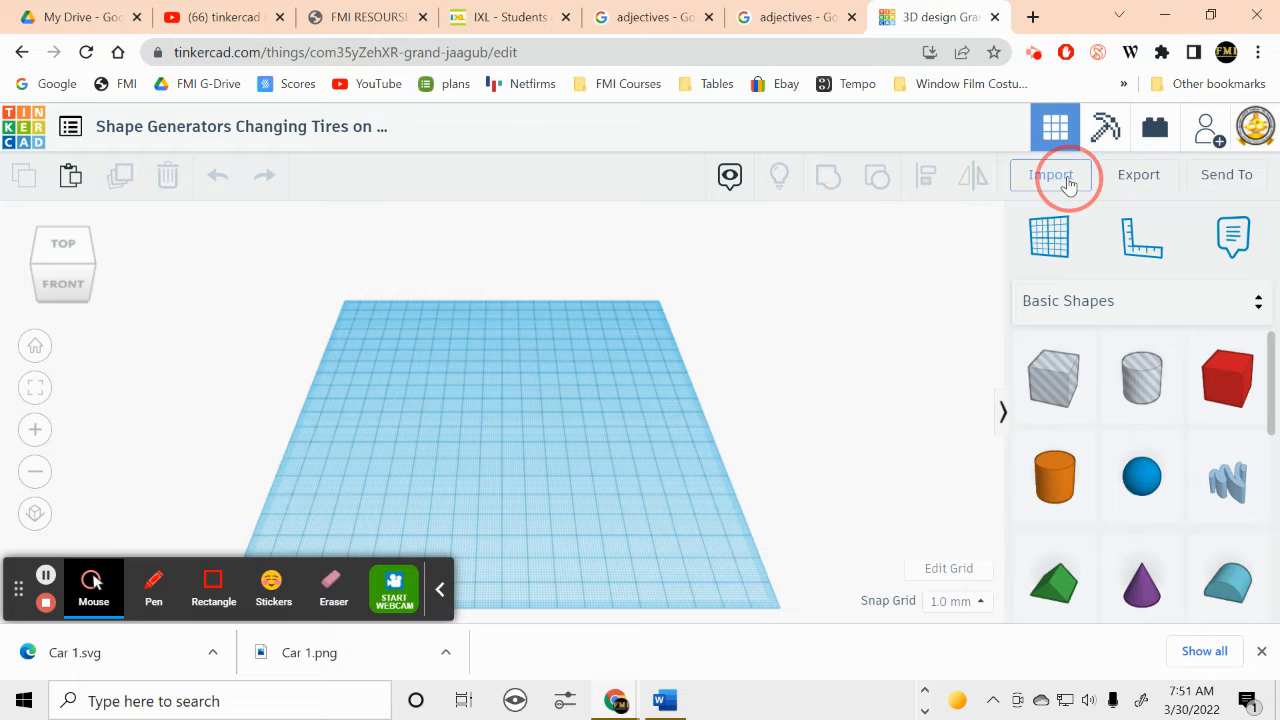
pyautogui.click(1051, 174)
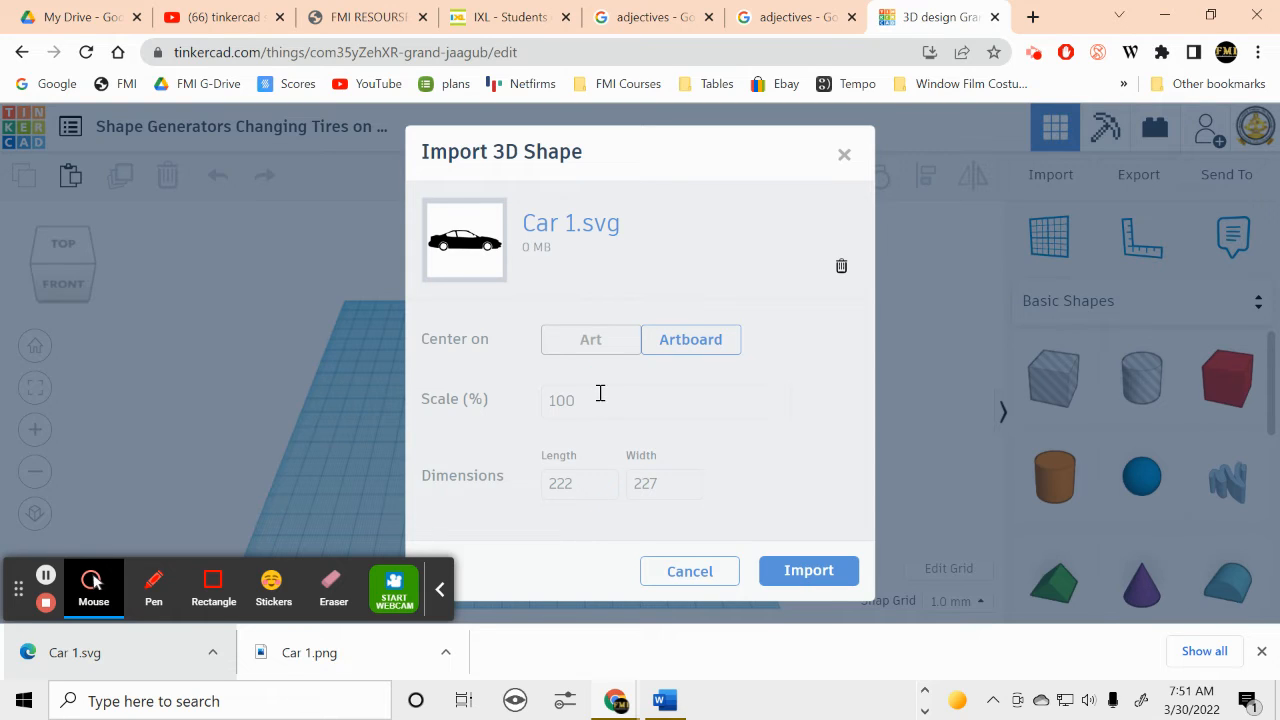
# Import Car 1.svg onto the workplane at 50% scale.
pyautogui.click(665, 401)
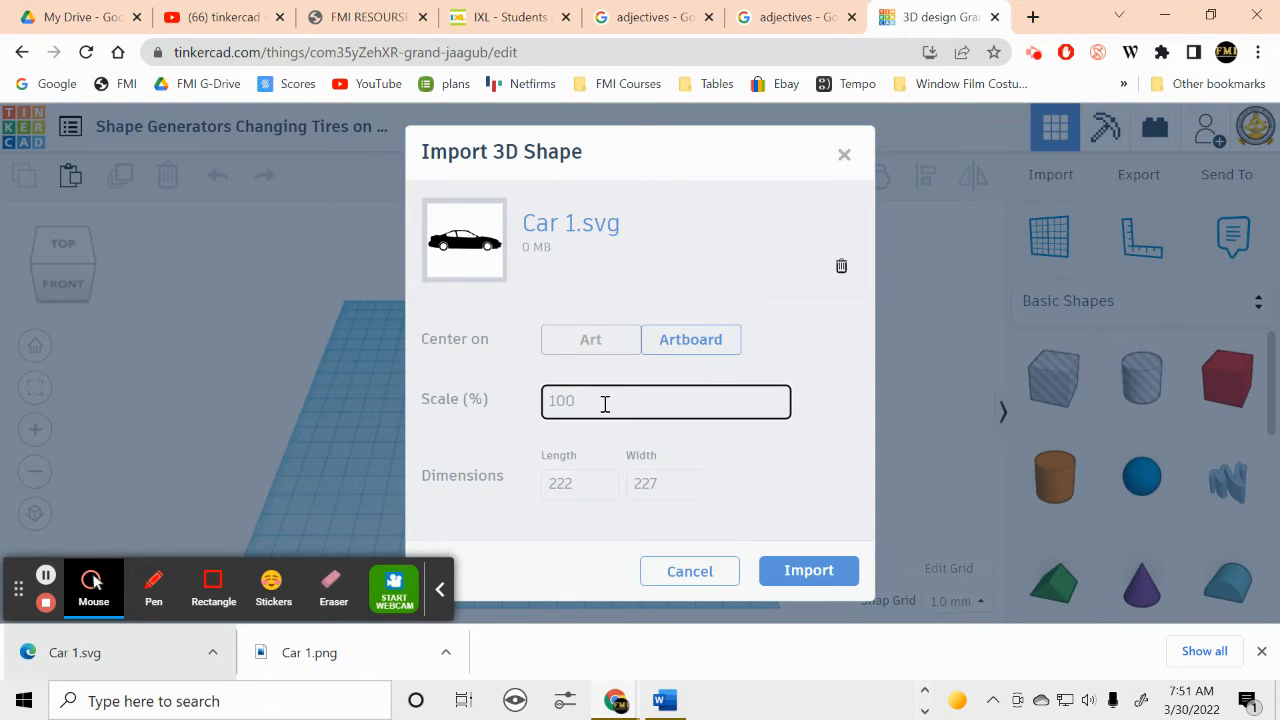
pyautogui.write('50')
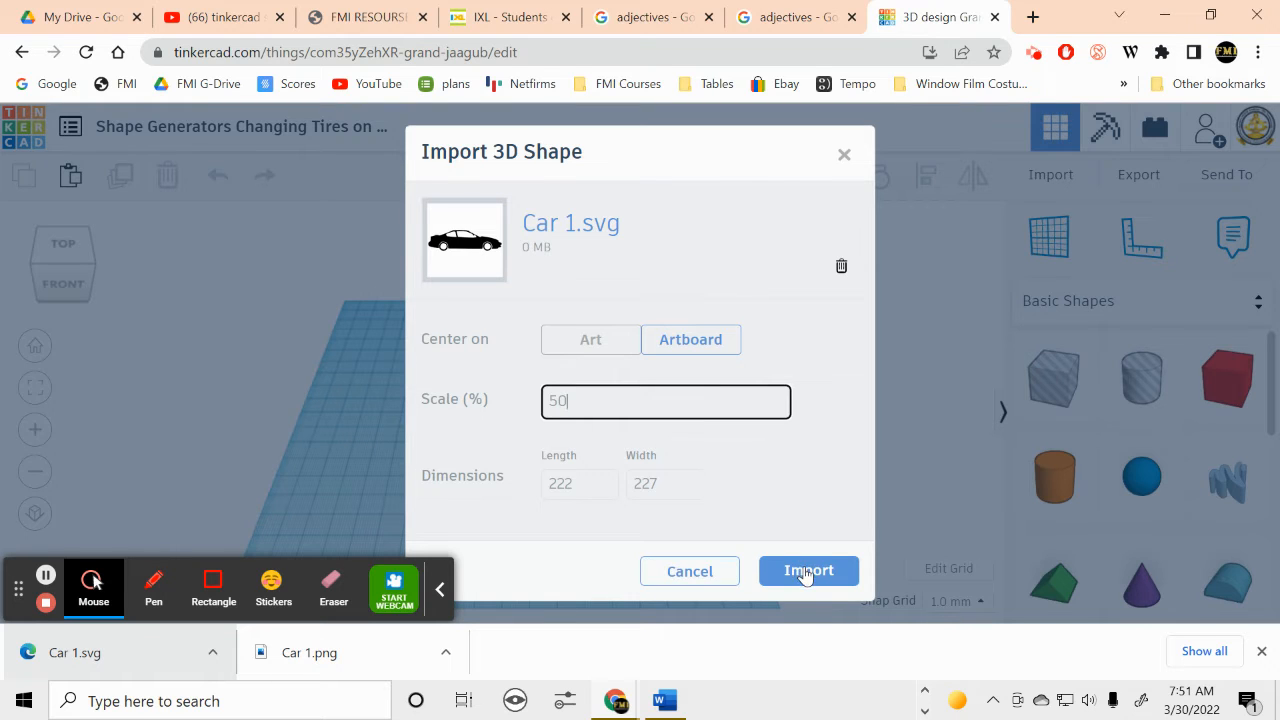
pyautogui.click(808, 570)
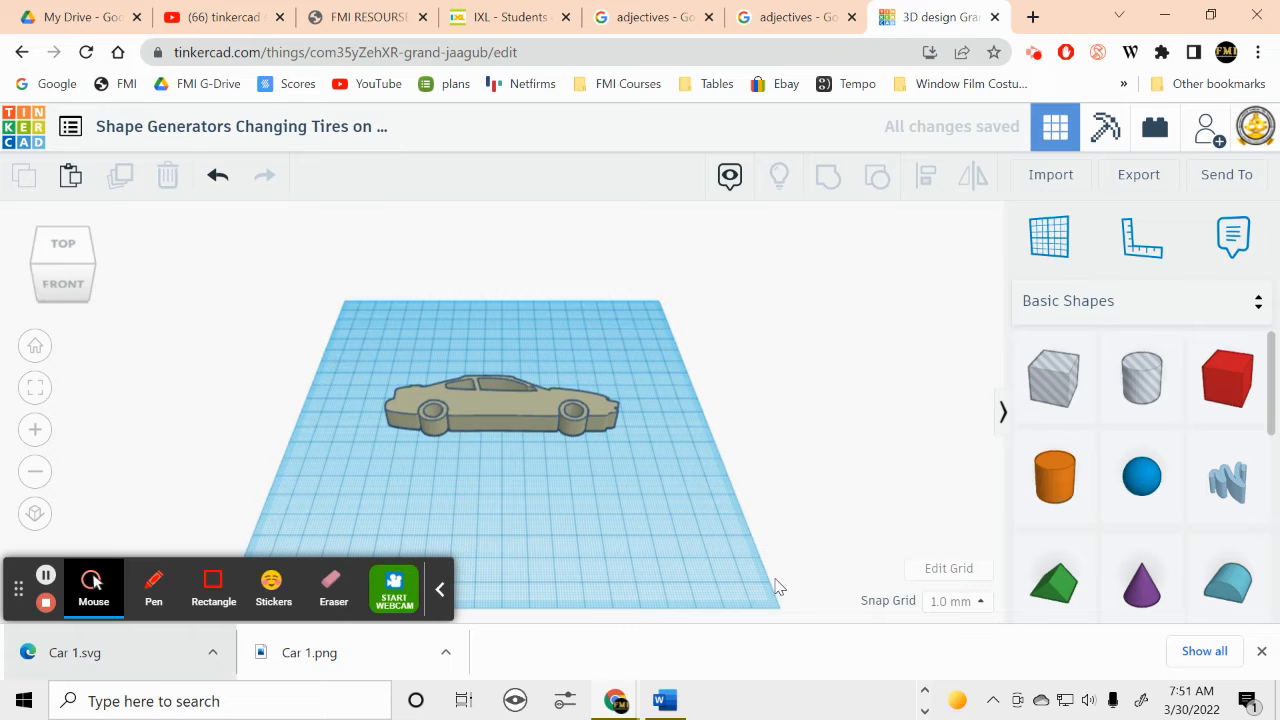
pyautogui.moveTo(640, 458)
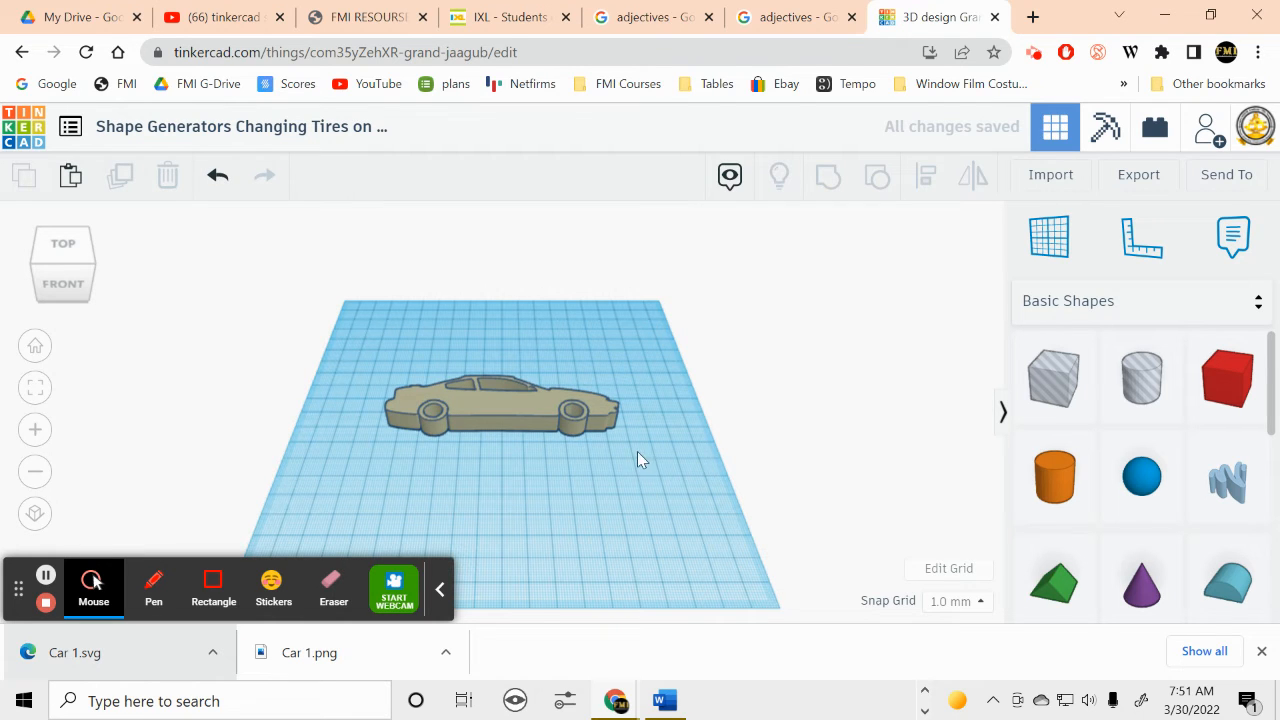
pyautogui.moveTo(640, 460); pyautogui.dragTo(640, 540)
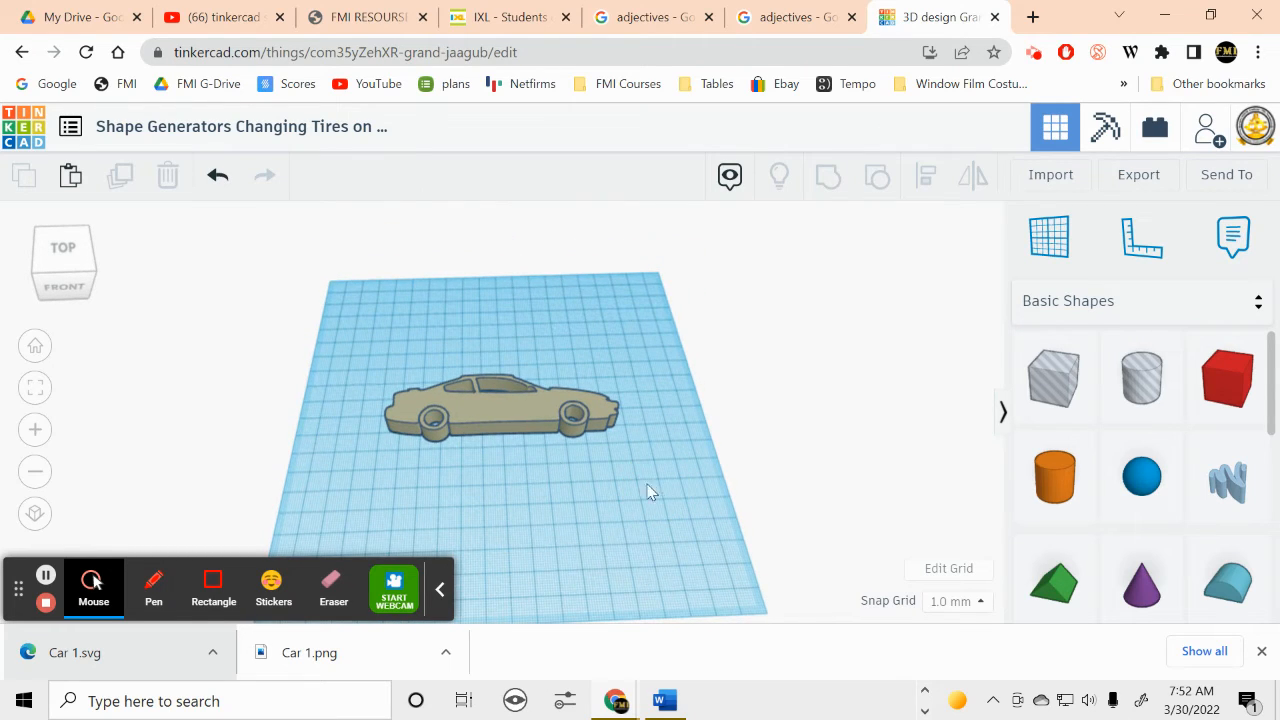
pyautogui.moveTo(530, 420)
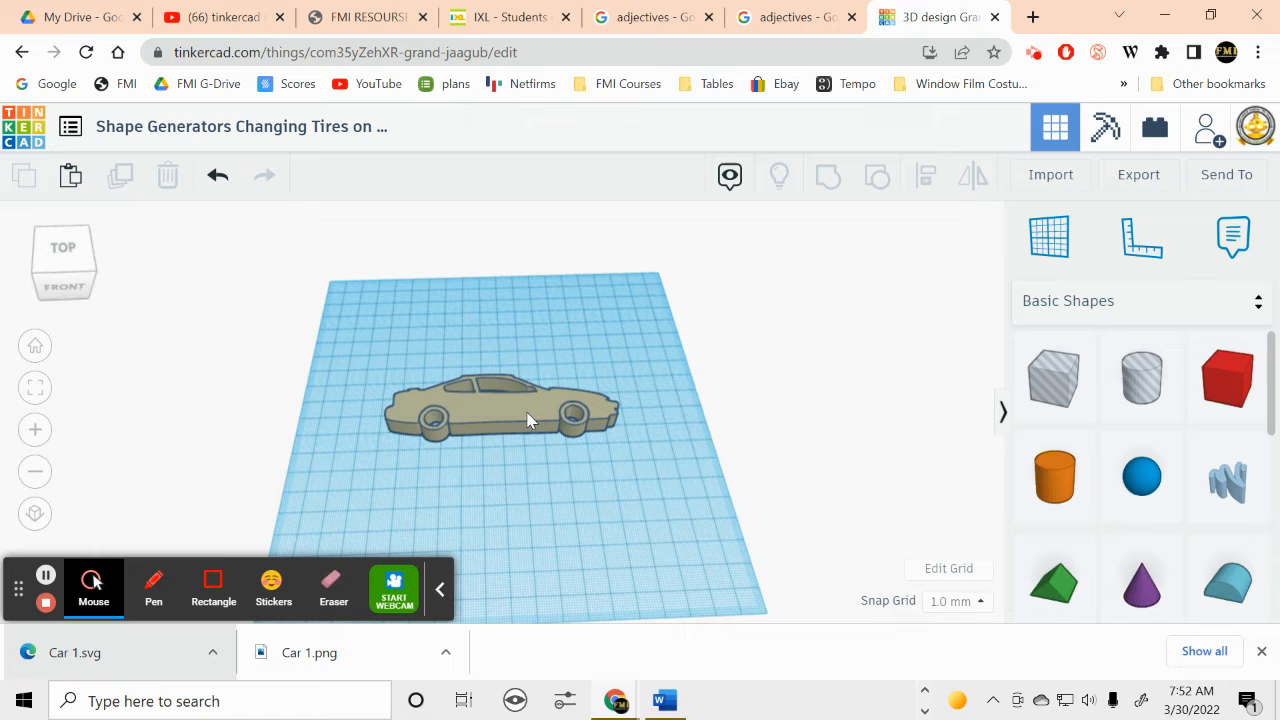
# Rotate the car 90° upright and set its length to 170 mm.
pyautogui.click(500, 410)
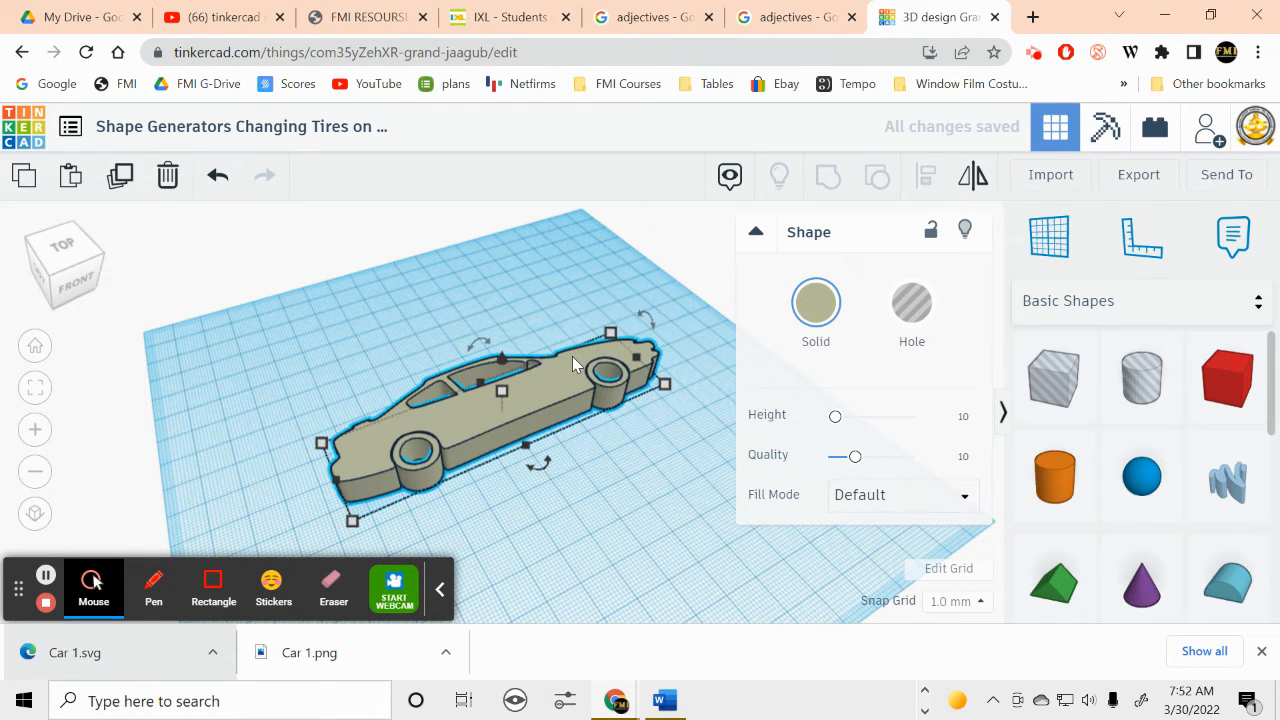
pyautogui.moveTo(658, 320)
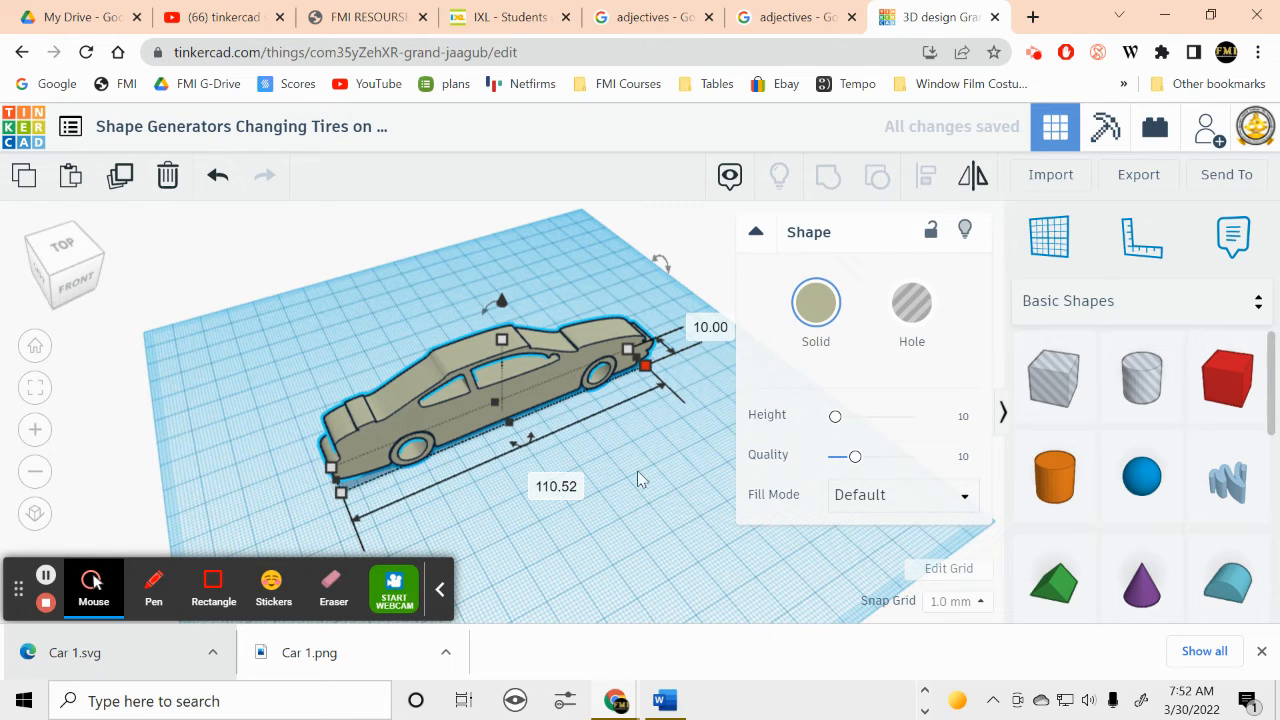
pyautogui.moveTo(610, 518)
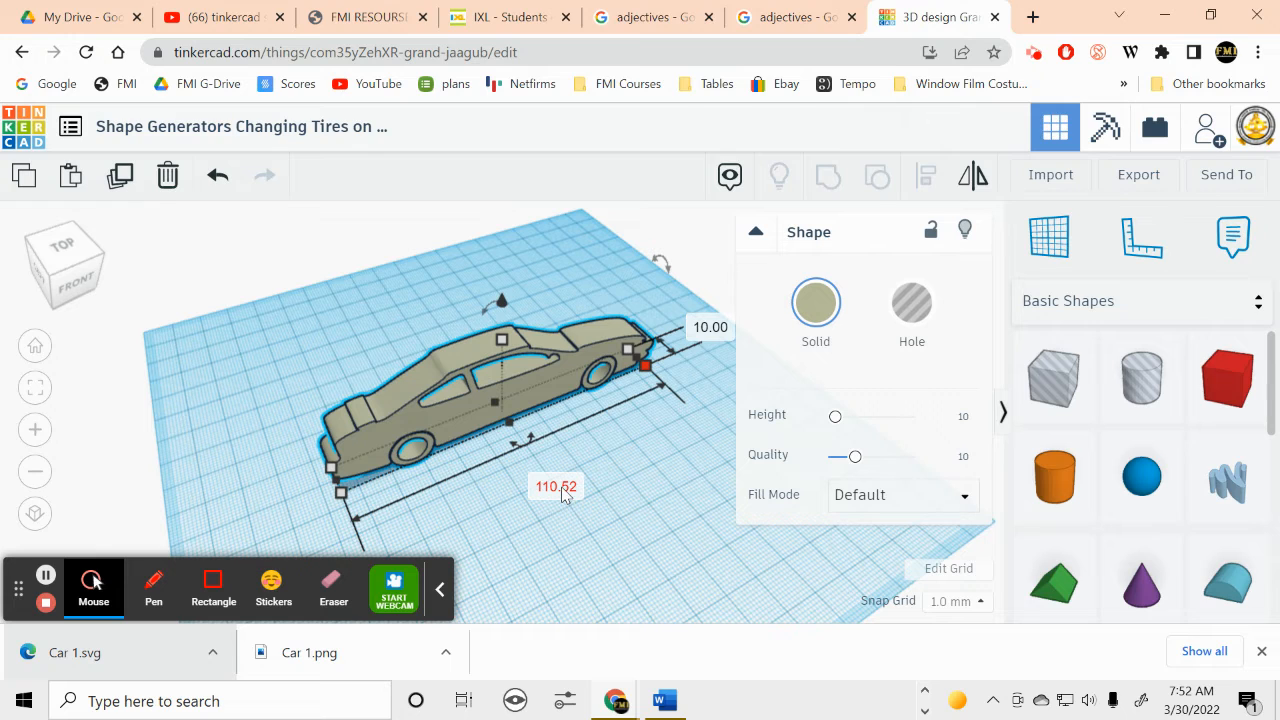
pyautogui.click(555, 485)
pyautogui.write('170')
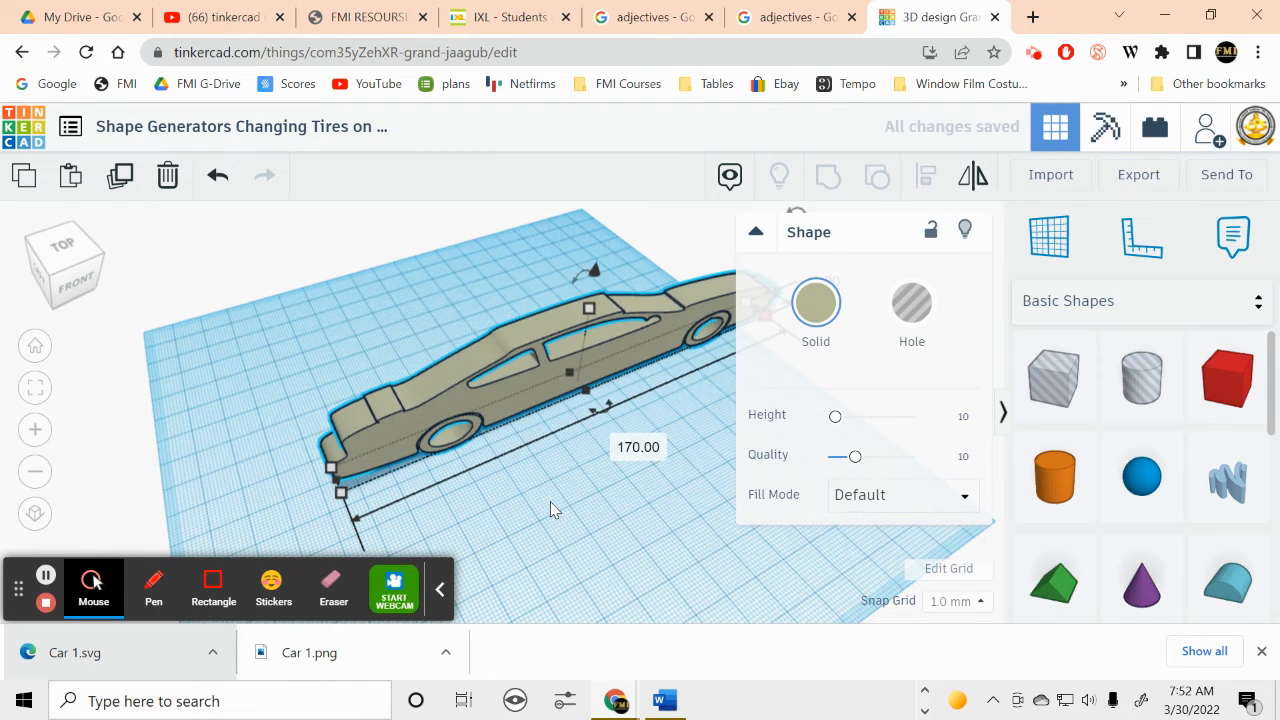
pyautogui.moveTo(614, 366)
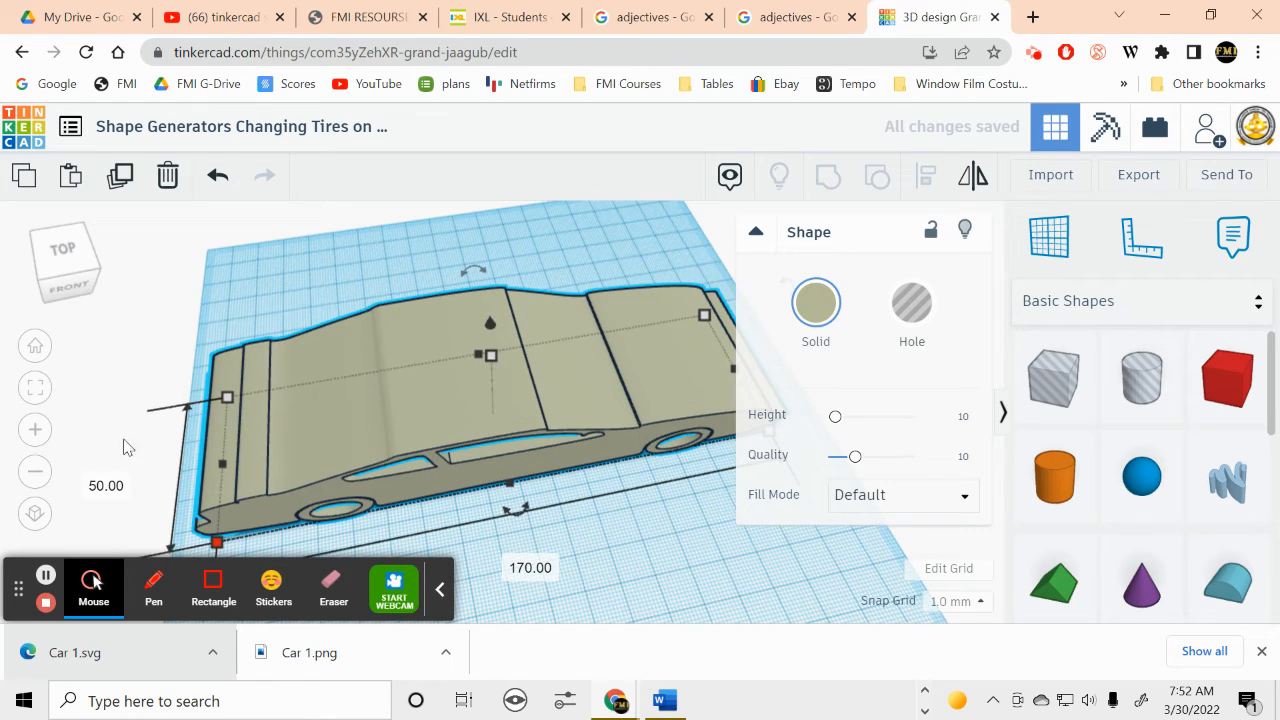
pyautogui.click(585, 393)
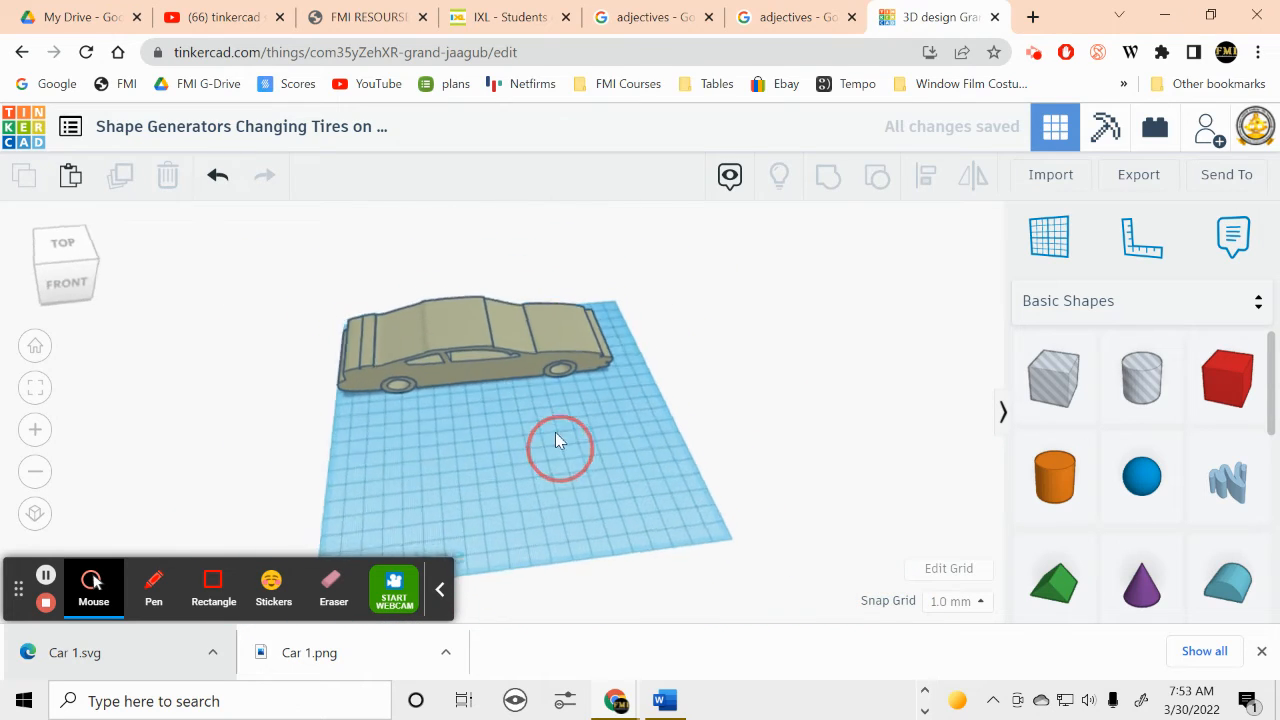
# Lower the car's height with the top handle, checking it from front and side views.
pyautogui.moveTo(560, 440); pyautogui.dragTo(480, 465)
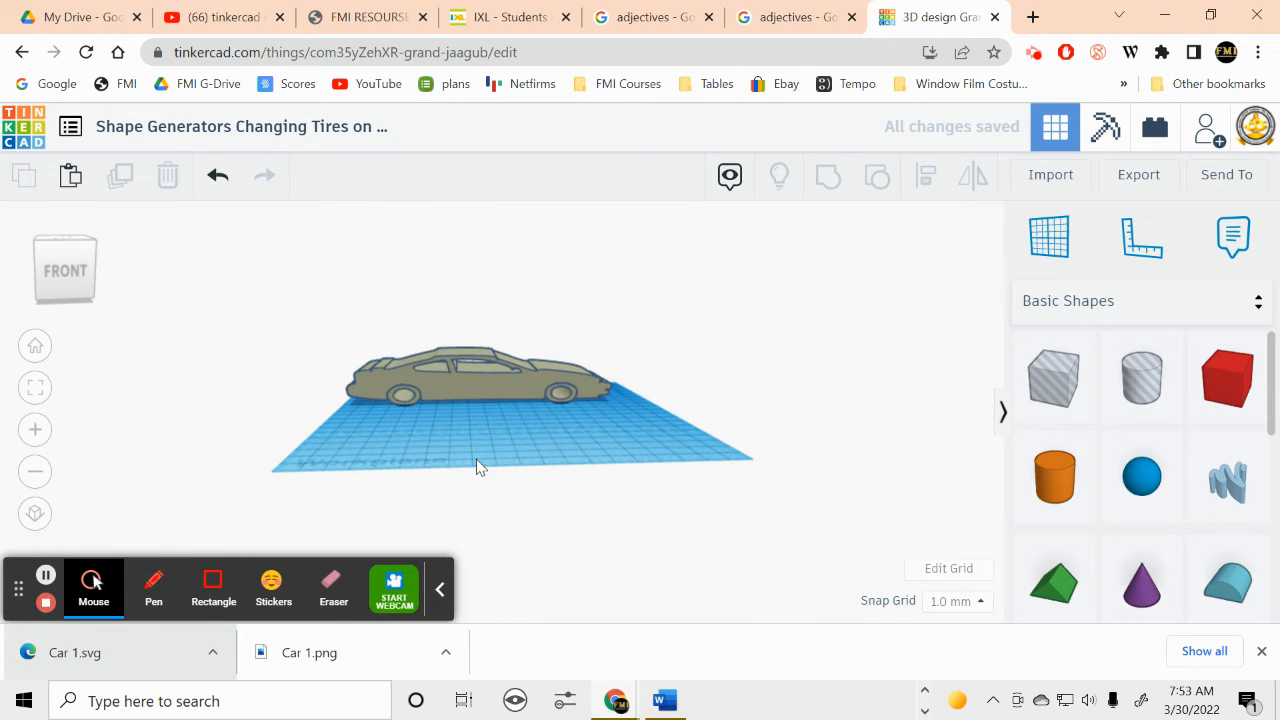
pyautogui.click(478, 392)
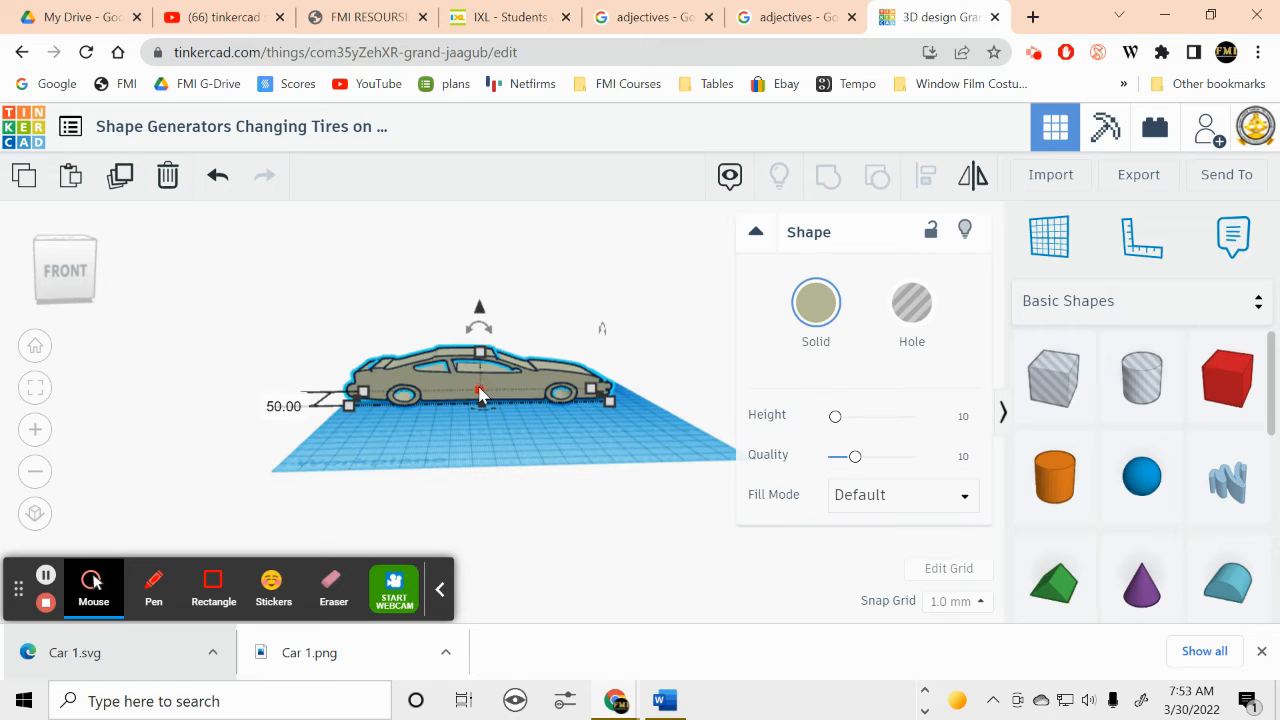
pyautogui.moveTo(478, 355); pyautogui.dragTo(478, 392)
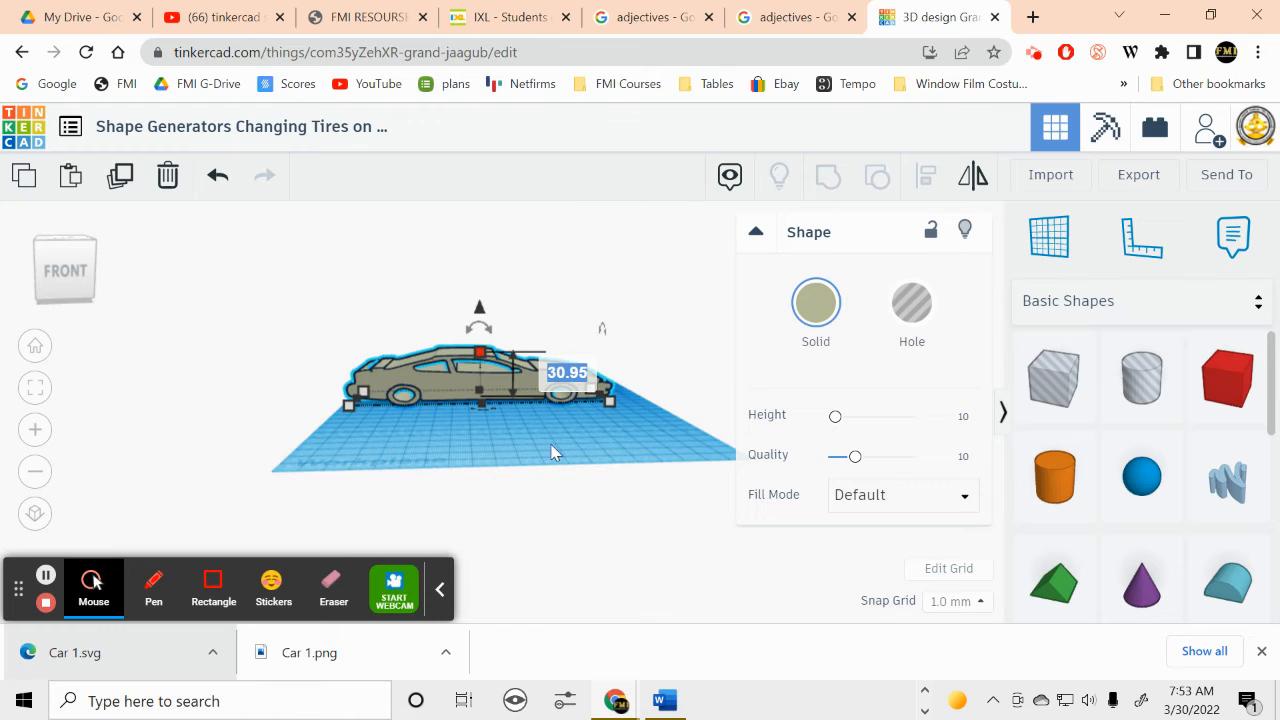
pyautogui.moveTo(520, 532)
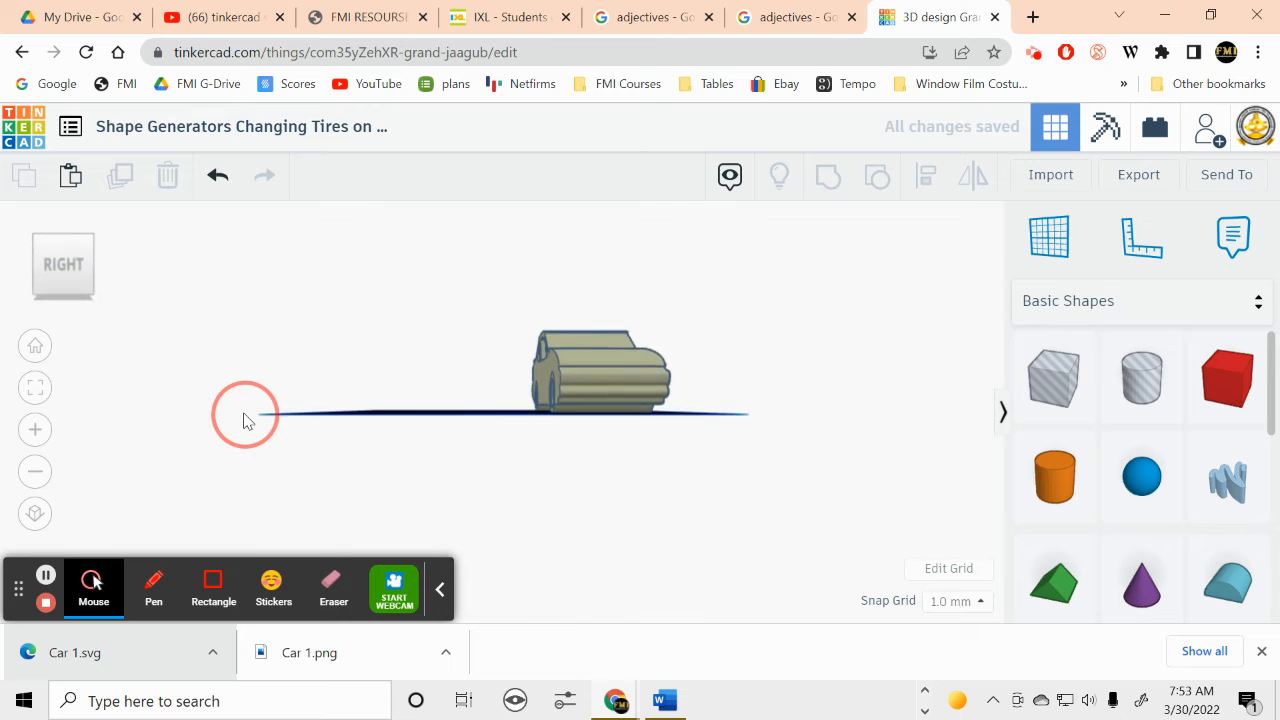
pyautogui.moveTo(248, 418); pyautogui.dragTo(590, 433)
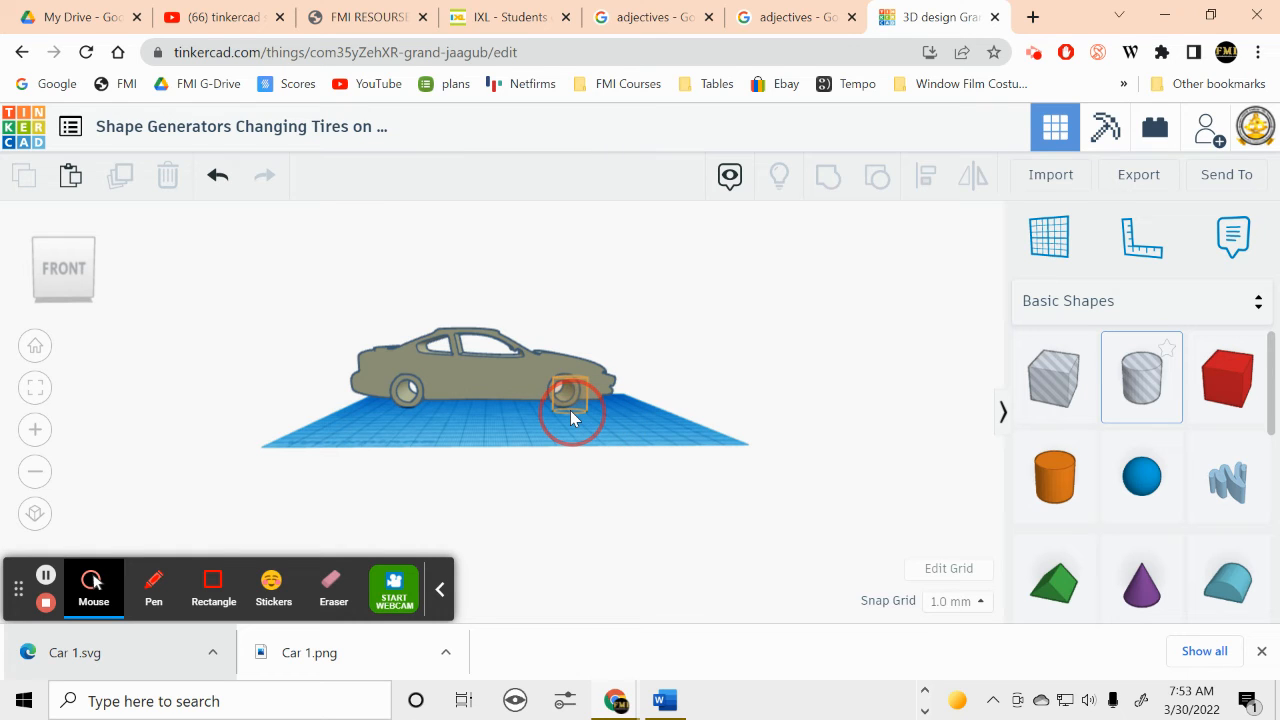
# Place a hole cylinder beside the car and rotate it 90° onto its side.
pyautogui.click(570, 400)
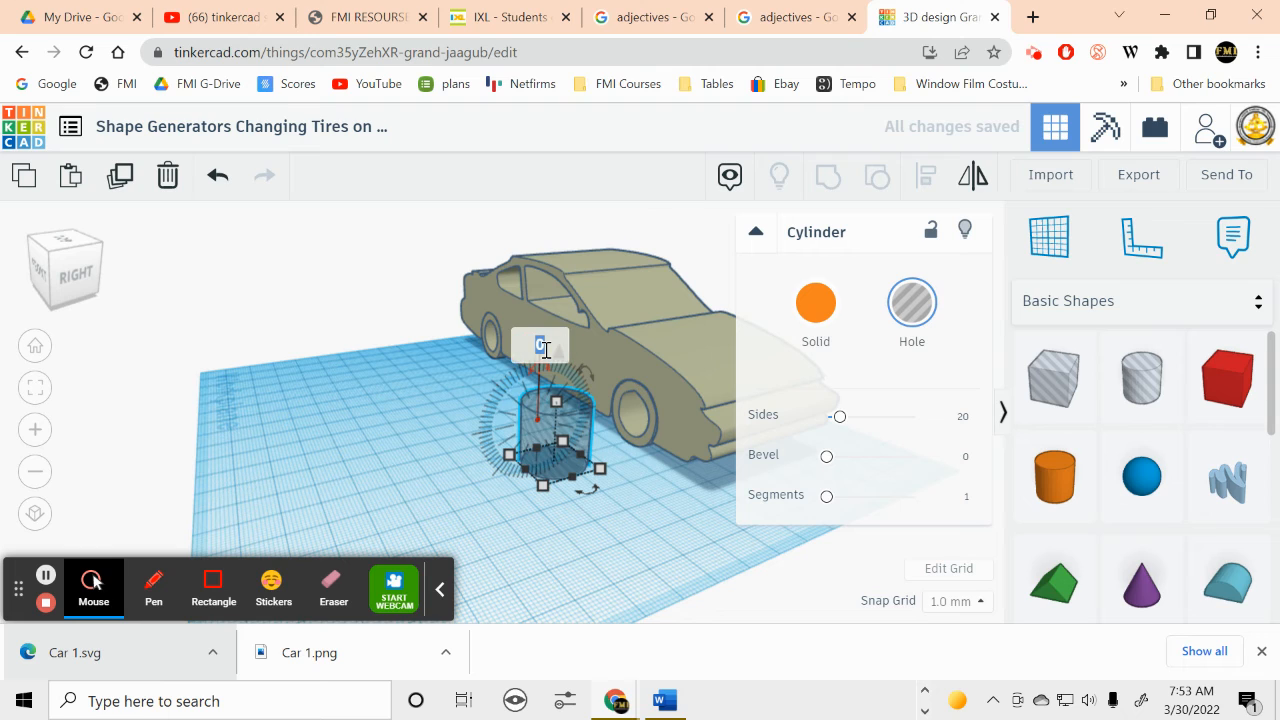
pyautogui.moveTo(540, 345); pyautogui.dragTo(557, 355)
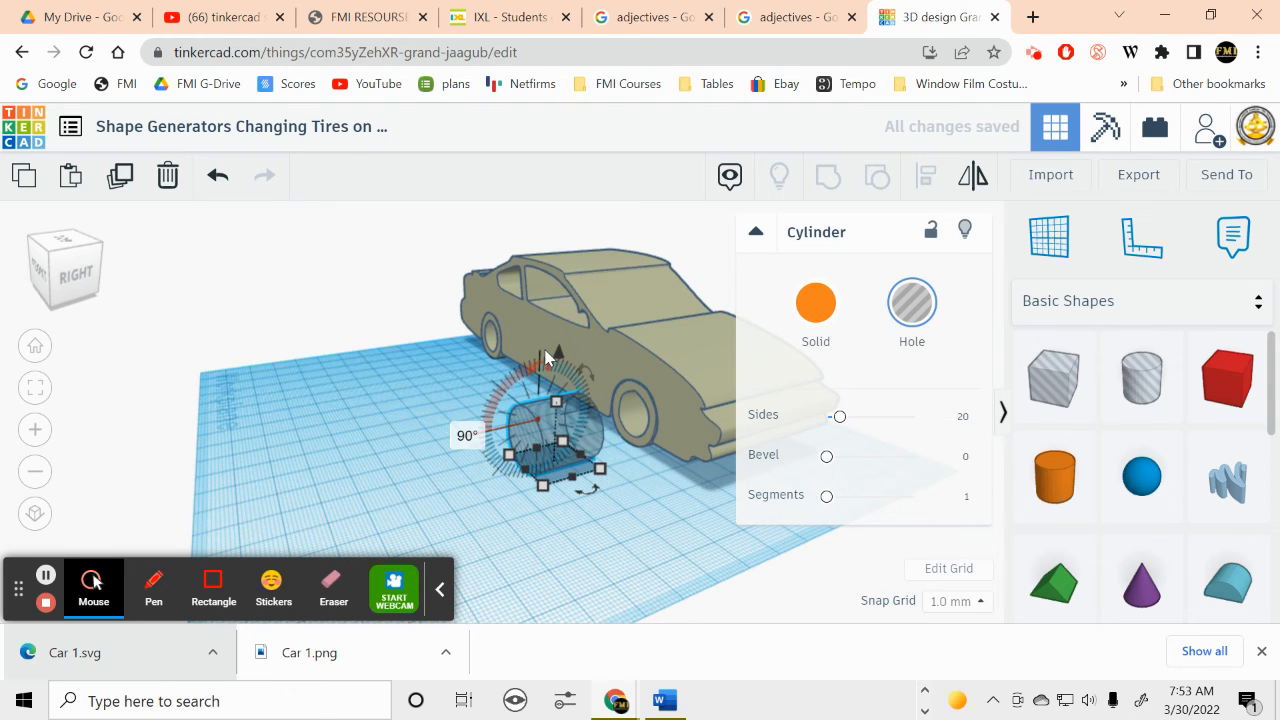
pyautogui.moveTo(558, 350); pyautogui.dragTo(543, 487)
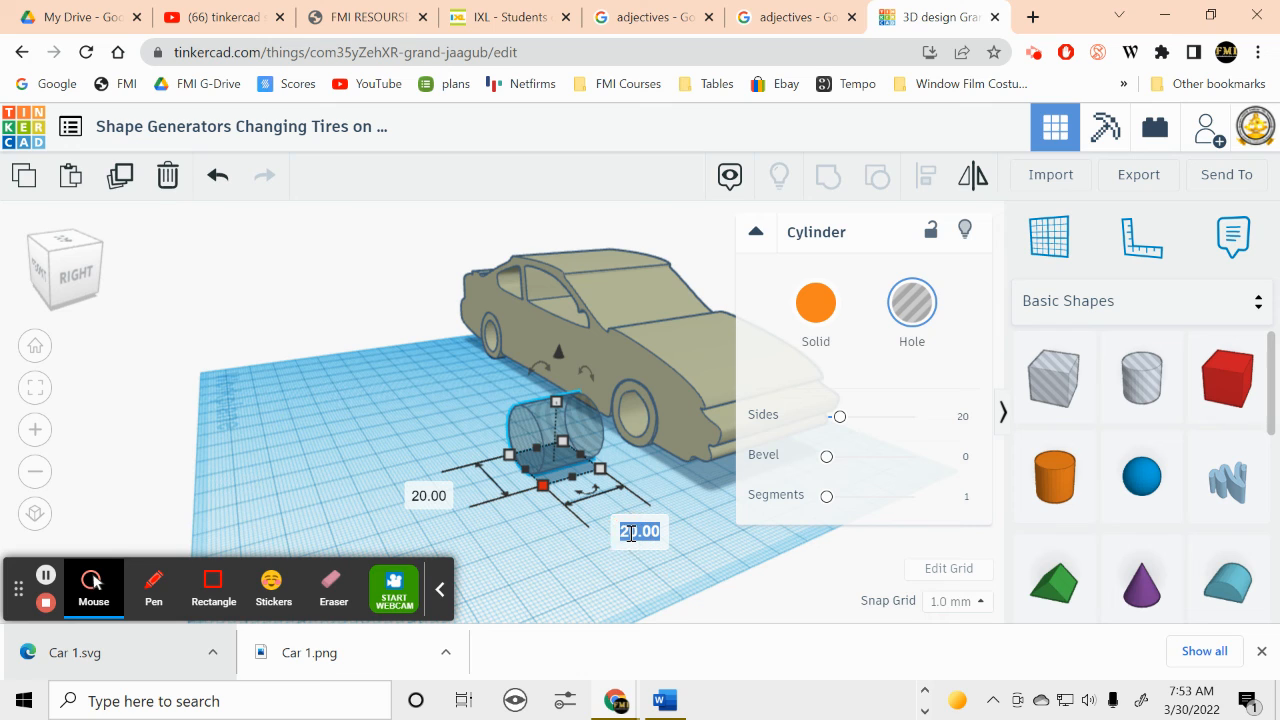
# Size the hole cylinder to 60 mm long with a 20 mm height.
pyautogui.write('60')
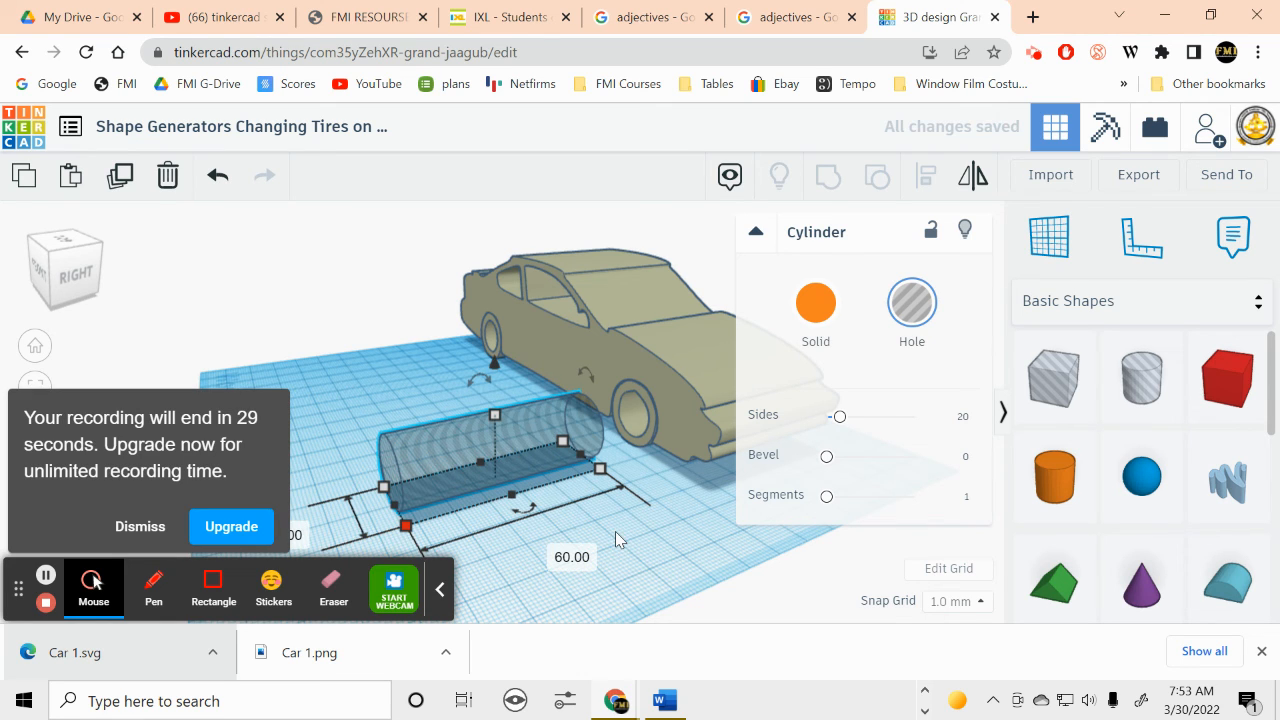
pyautogui.moveTo(170, 526)
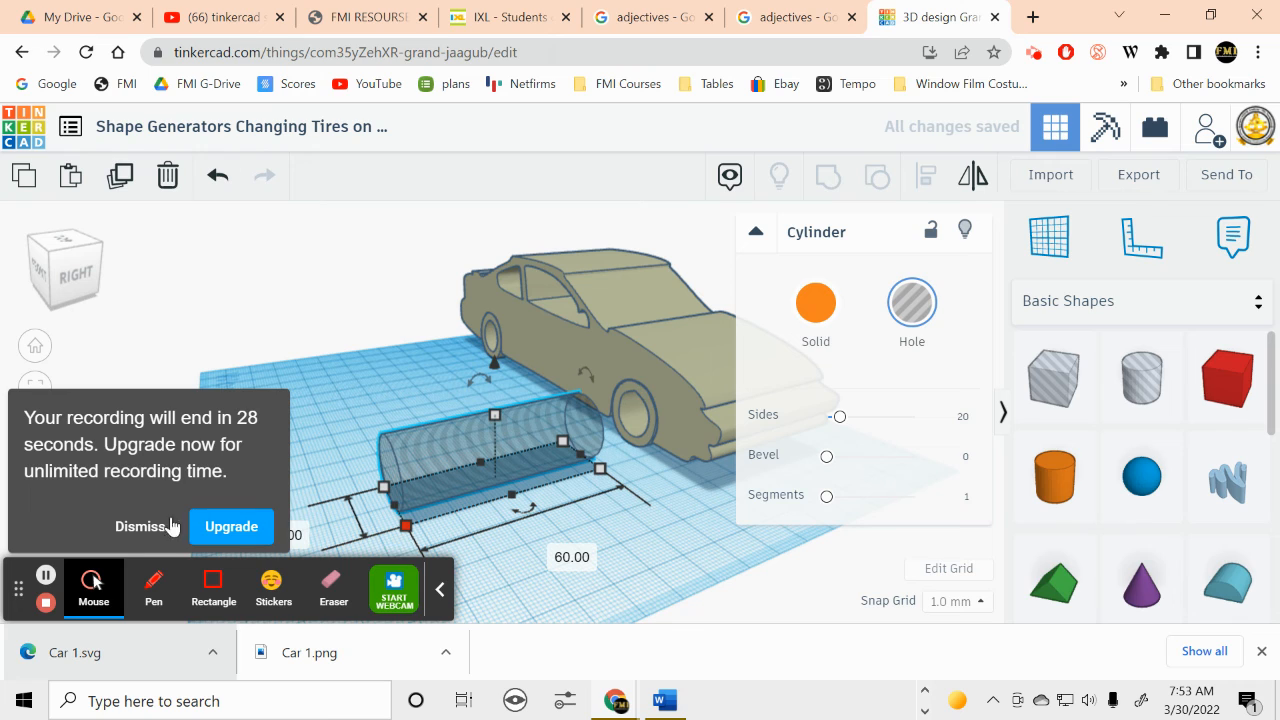
pyautogui.click(140, 526)
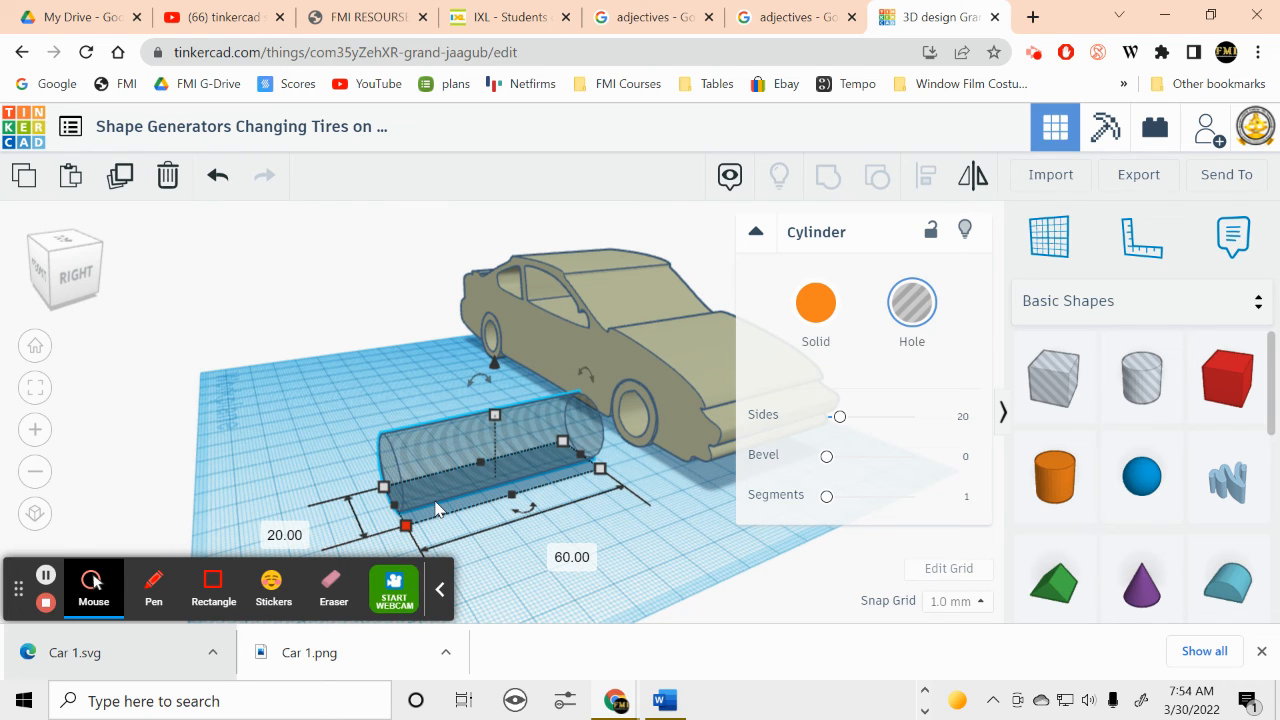
pyautogui.moveTo(478, 504)
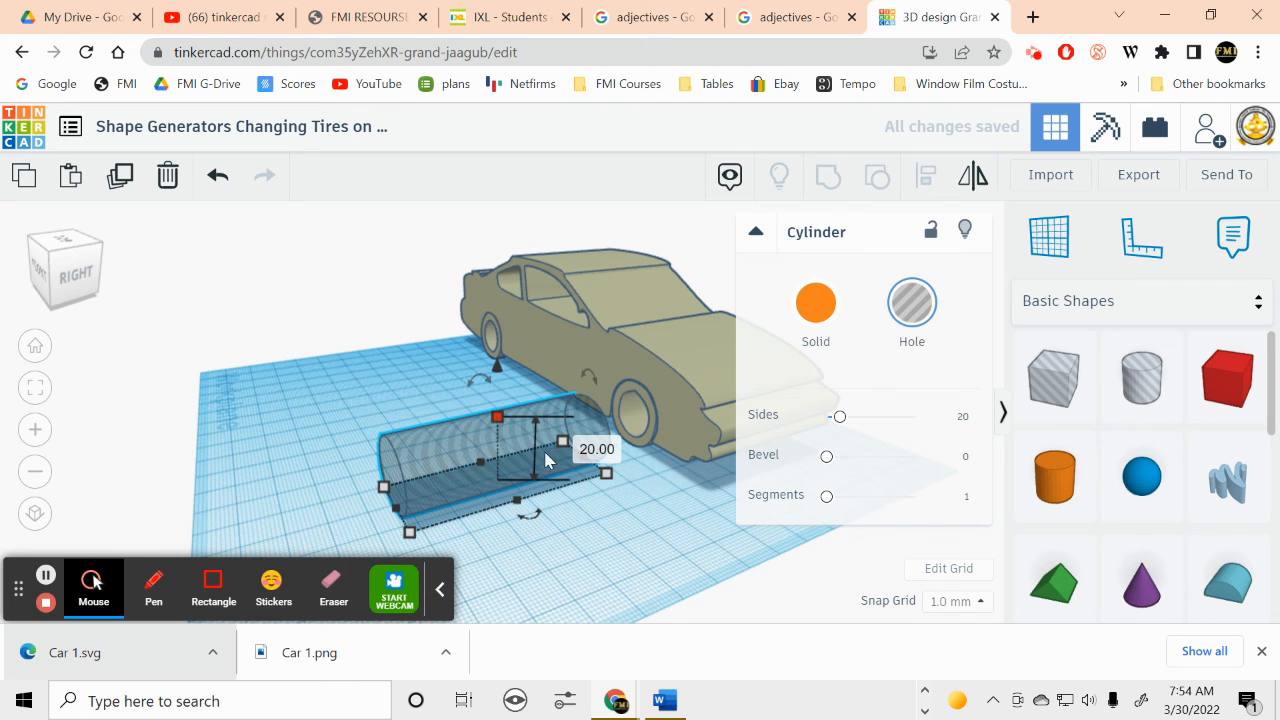
pyautogui.click(597, 448)
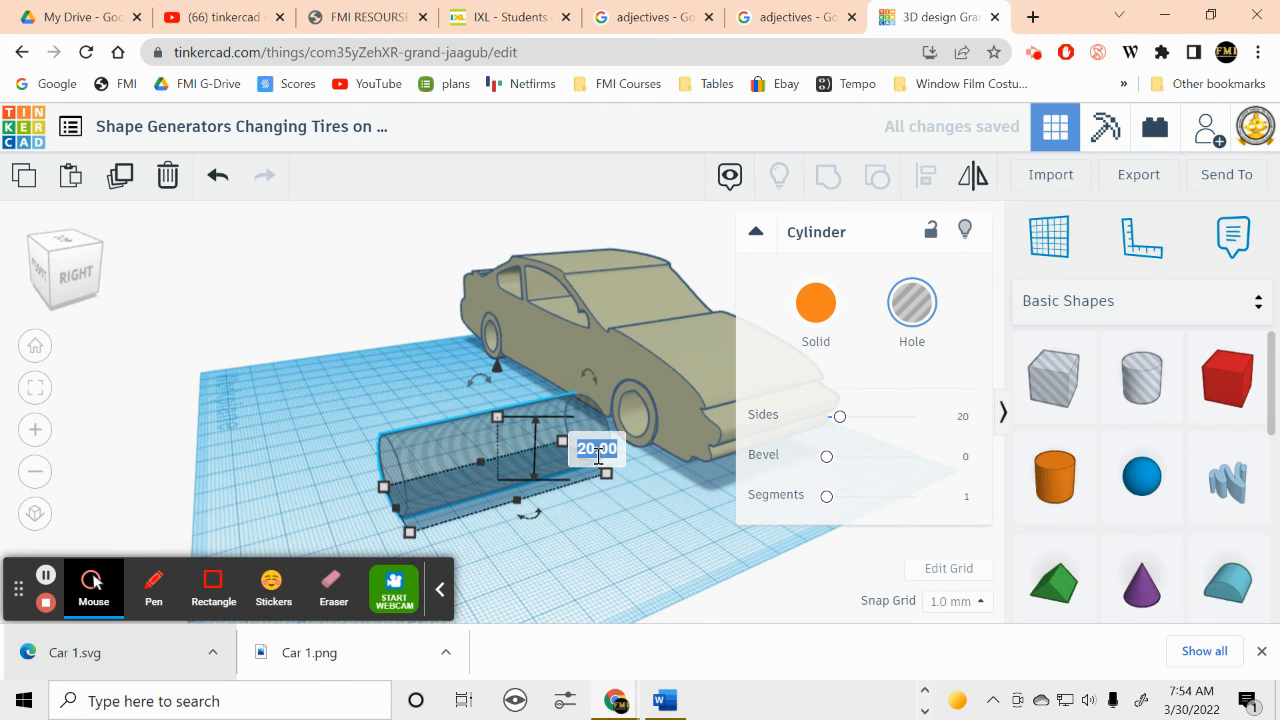